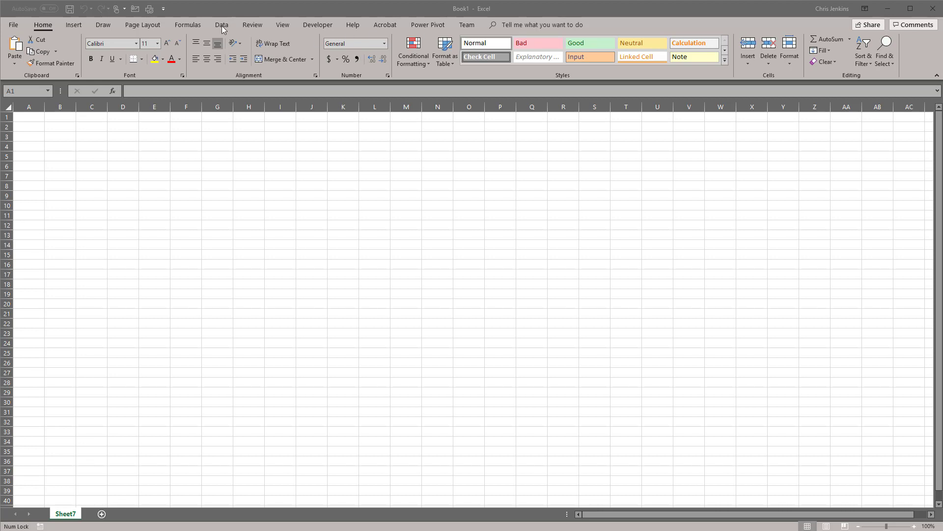
Step: Start a Get Data import from the Microsoft Exchange source and connect to the mailbox
{"action": "left_click", "coordinate": [221, 24]}
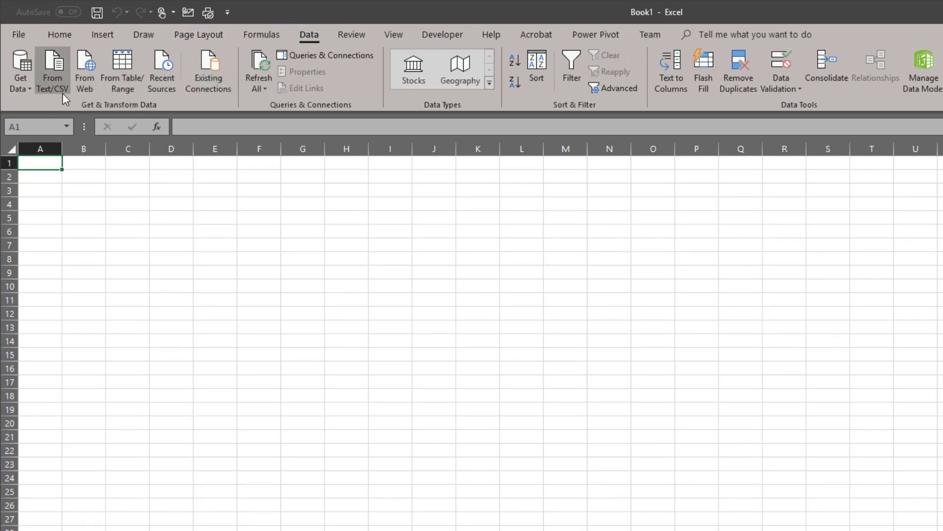
{"action": "left_click", "coordinate": [21, 69]}
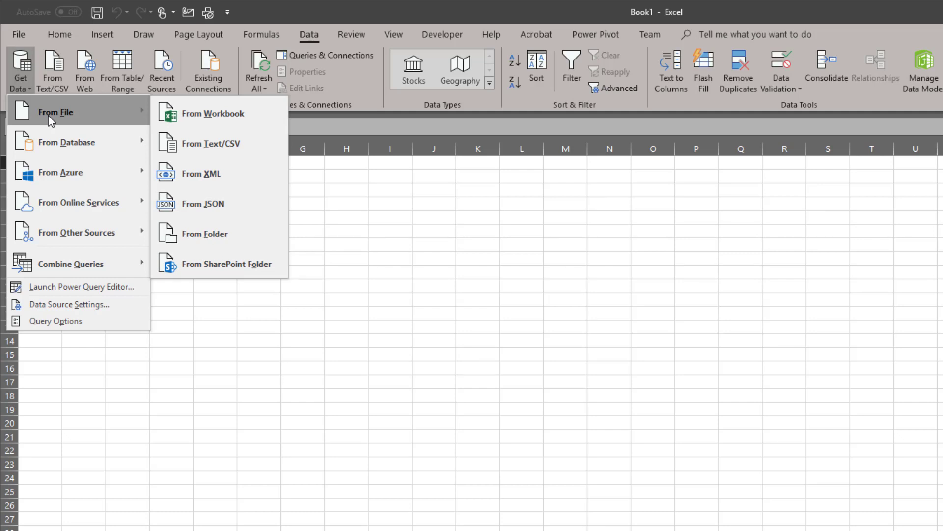
{"action": "mouse_move", "coordinate": [66, 142]}
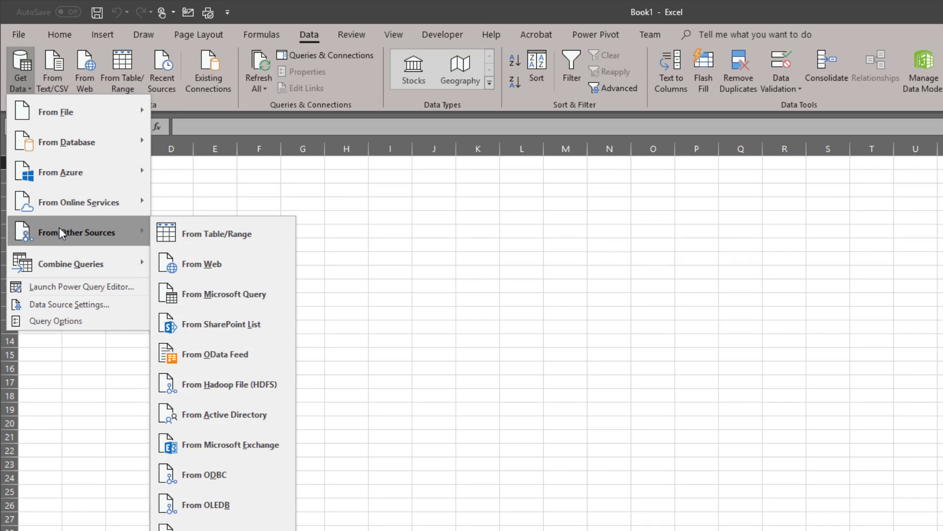
{"action": "mouse_move", "coordinate": [253, 444]}
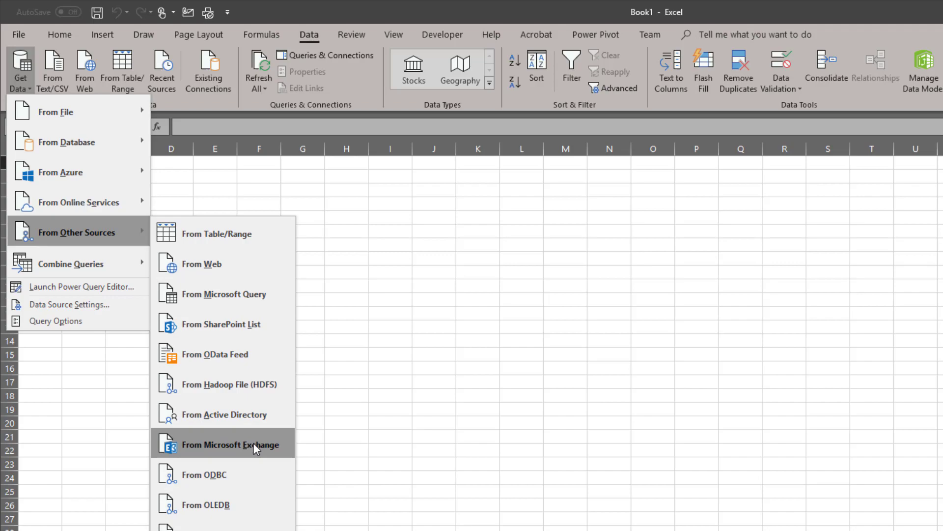
{"action": "left_click", "coordinate": [230, 444]}
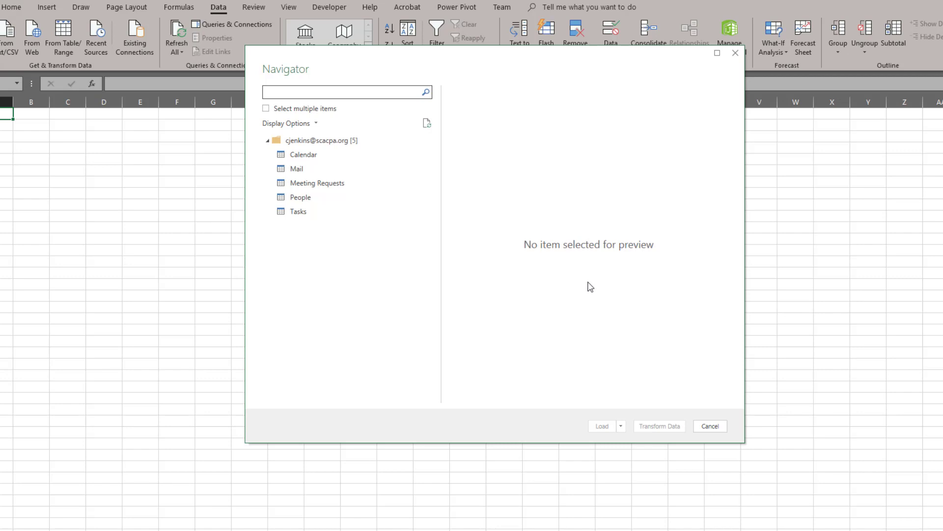
Step: Select Calendar in the Navigator and widen the preview to see appointment subjects
{"action": "left_click", "coordinate": [304, 155]}
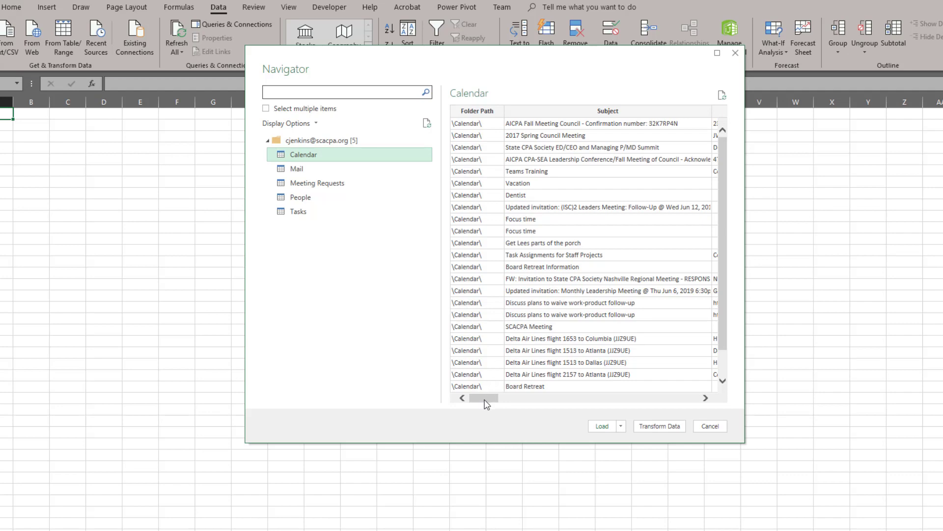
{"action": "left_click_drag", "start_coordinate": [485, 398], "coordinate": [602, 398]}
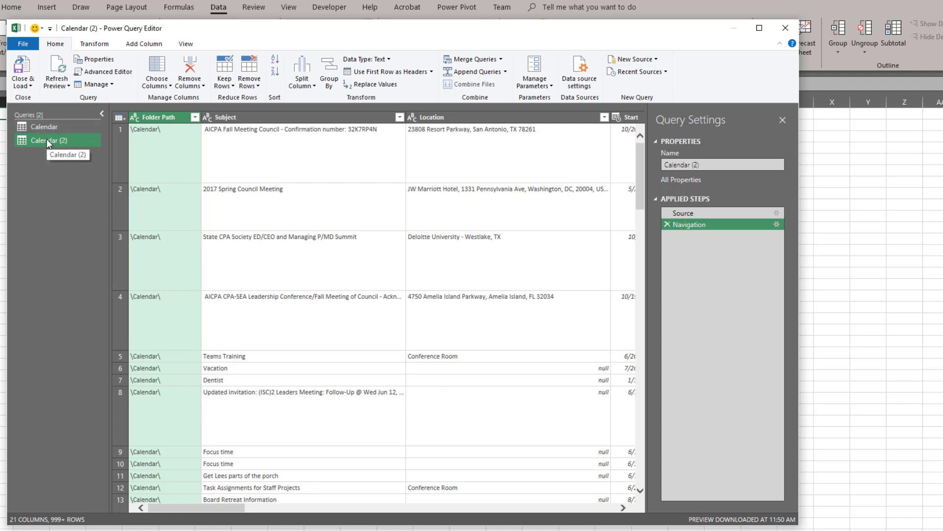
{"action": "mouse_move", "coordinate": [85, 119]}
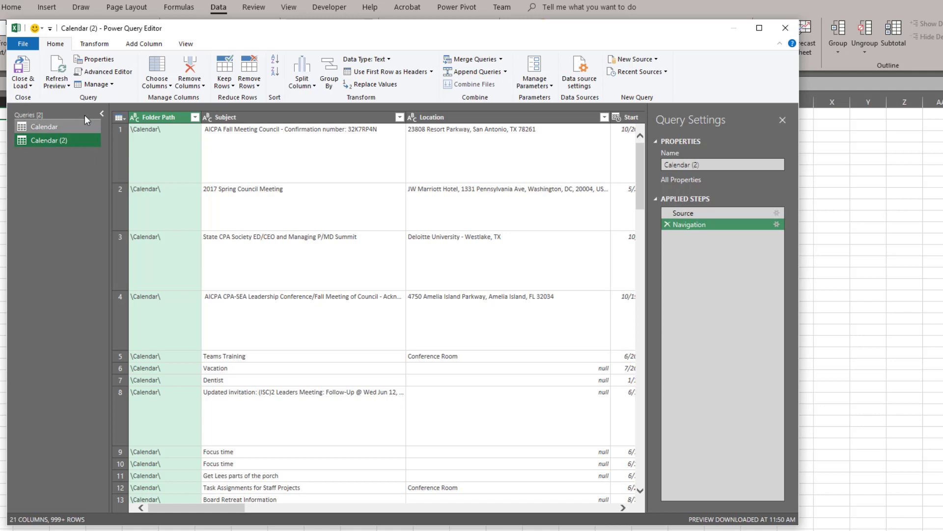
{"action": "mouse_move", "coordinate": [65, 213]}
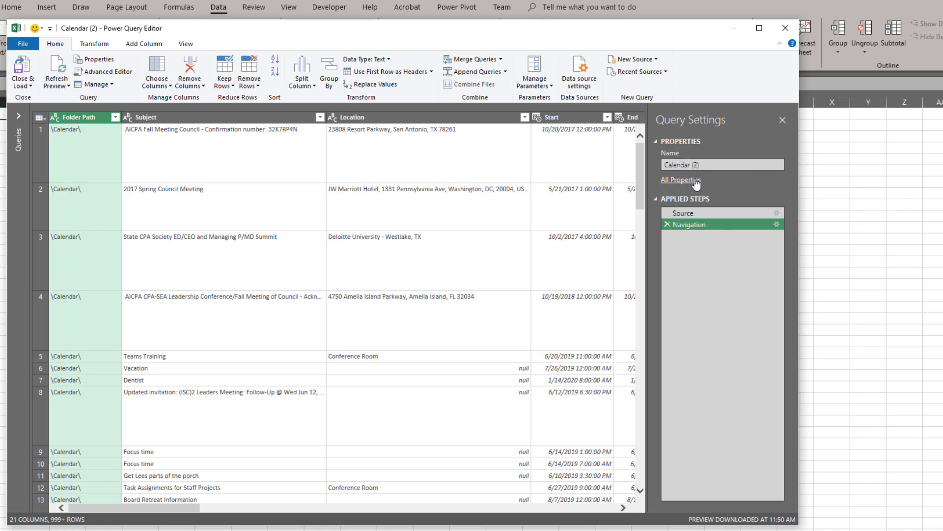
Step: Review the Calendar (2) query's properties, leaving the name unchanged
{"action": "left_click", "coordinate": [680, 178]}
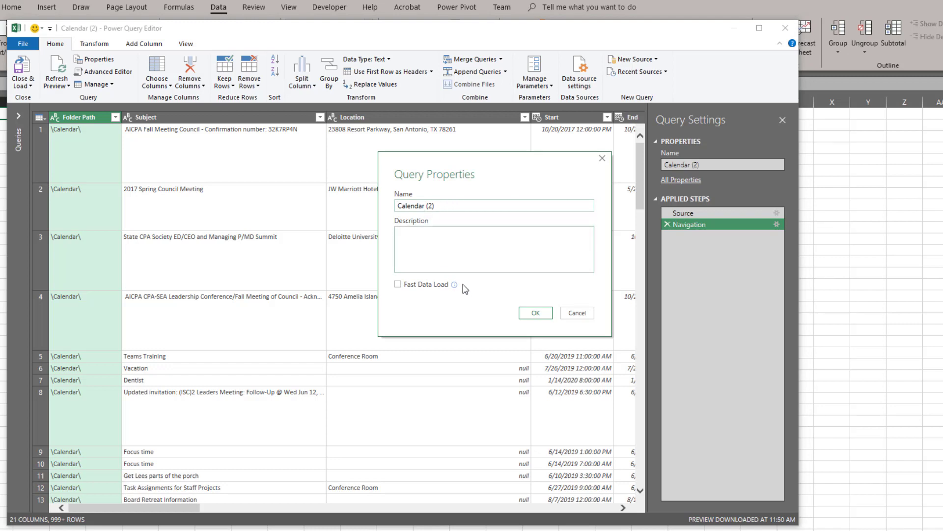
{"action": "left_click", "coordinate": [576, 312]}
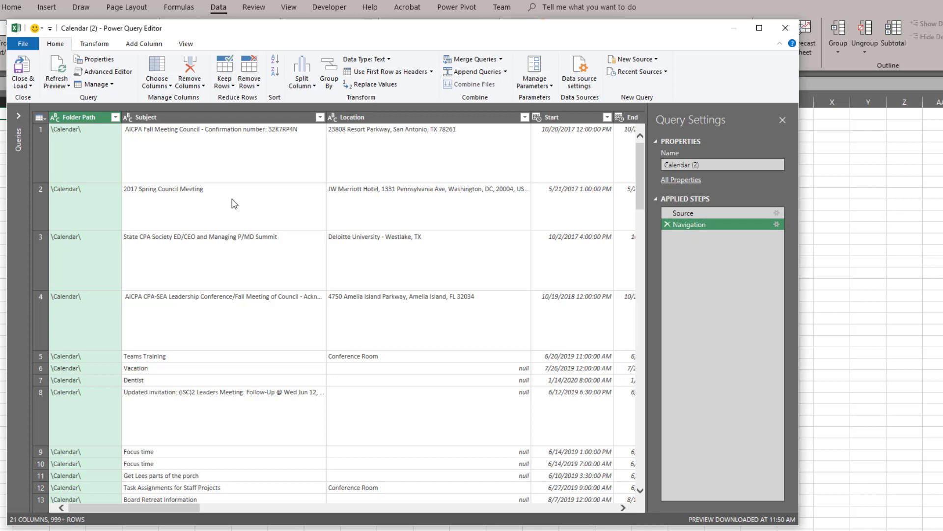
Step: Filter Folder Path to exclude the Planner-My tasks and Deleted Items folders
{"action": "left_click", "coordinate": [116, 117]}
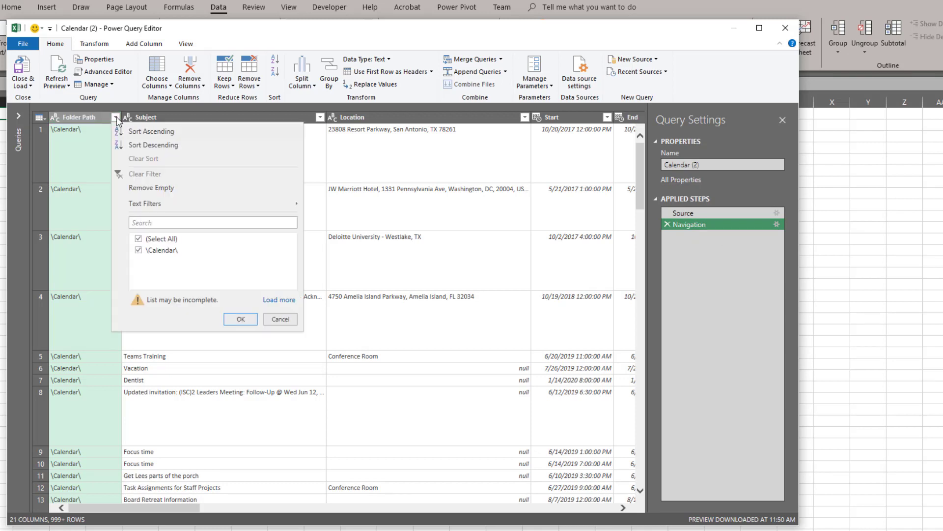
{"action": "mouse_move", "coordinate": [150, 187]}
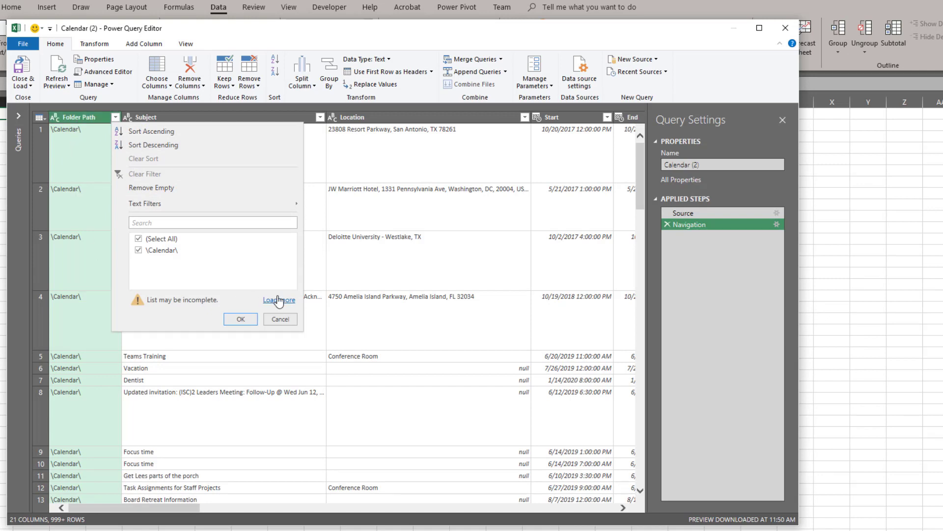
{"action": "mouse_move", "coordinate": [203, 310]}
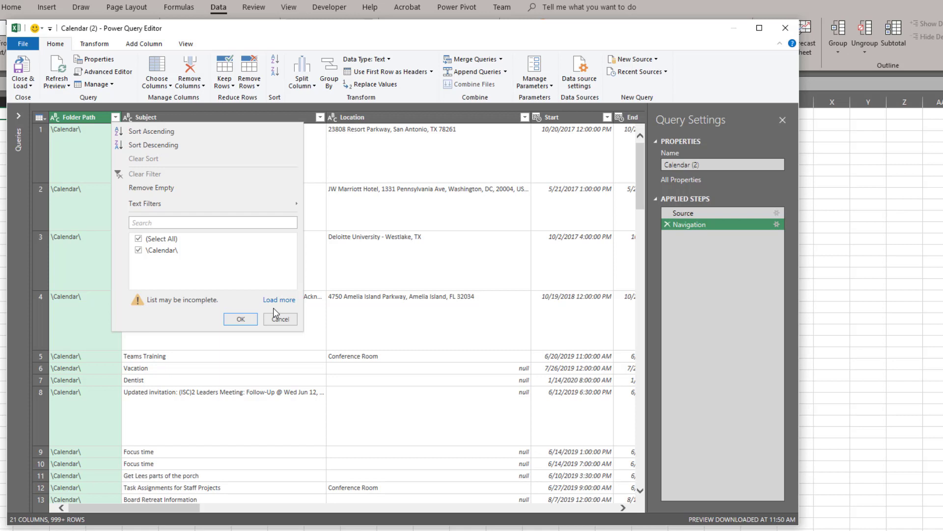
{"action": "left_click", "coordinate": [278, 300]}
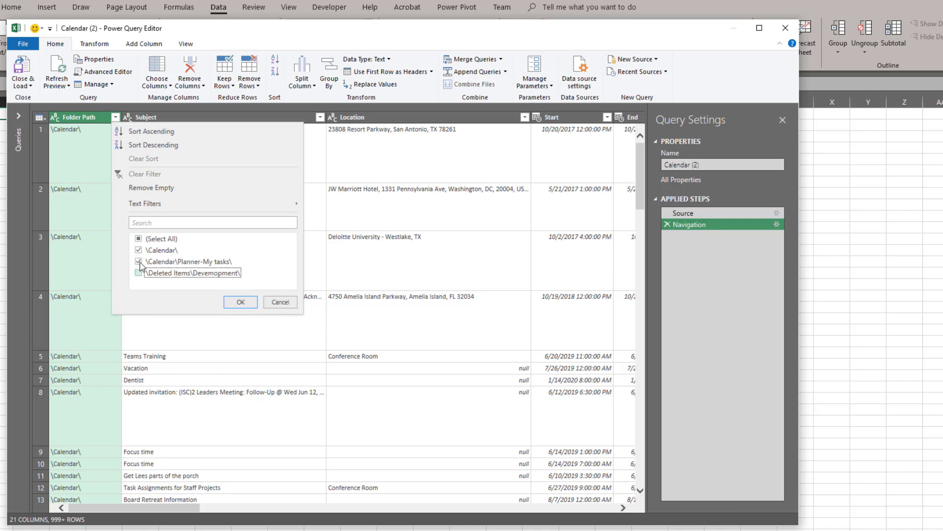
{"action": "left_click", "coordinate": [139, 261]}
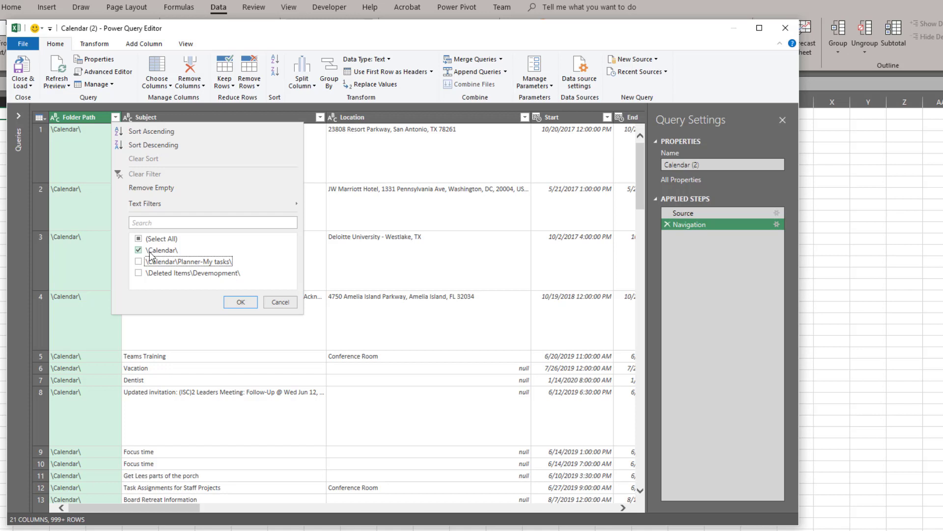
{"action": "left_click", "coordinate": [139, 260]}
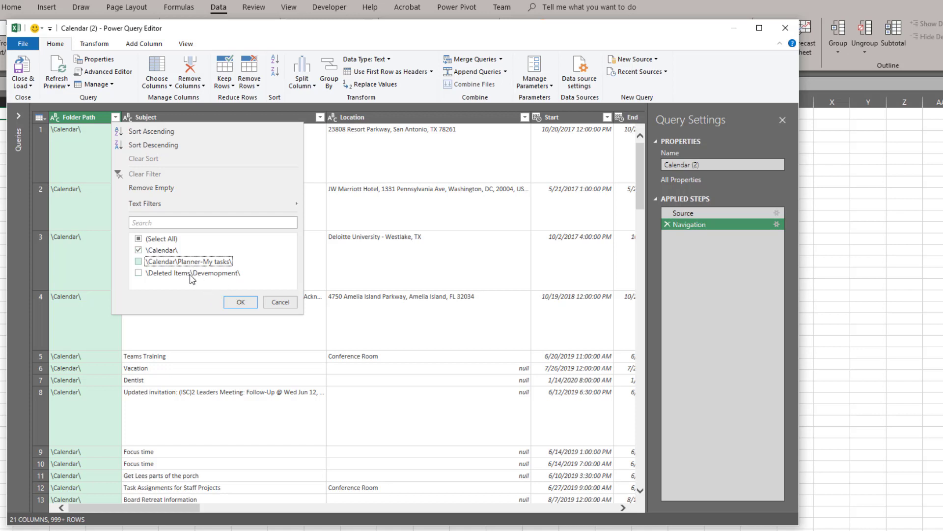
{"action": "left_click", "coordinate": [240, 302]}
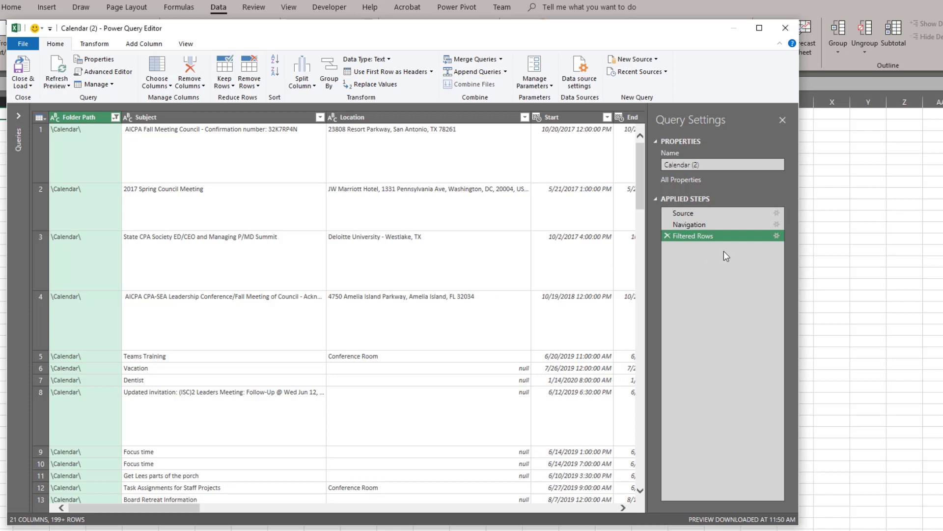
{"action": "mouse_move", "coordinate": [723, 235]}
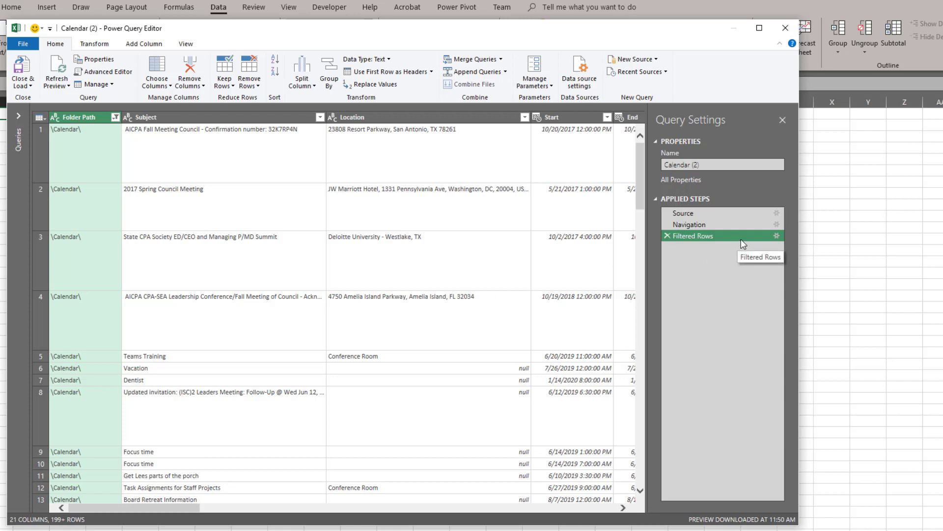
{"action": "mouse_move", "coordinate": [672, 245]}
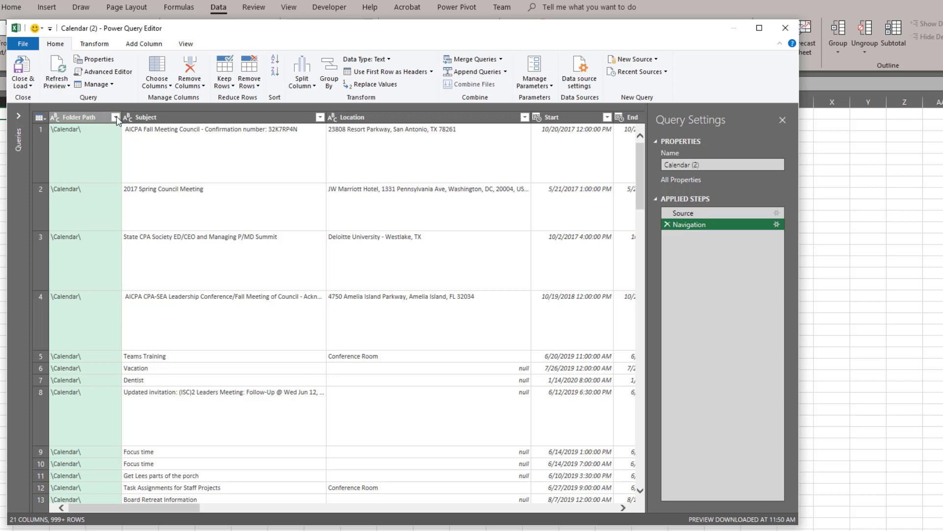
Step: Refilter Folder Path so only the \Calendar\ path remains
{"action": "left_click", "coordinate": [117, 117]}
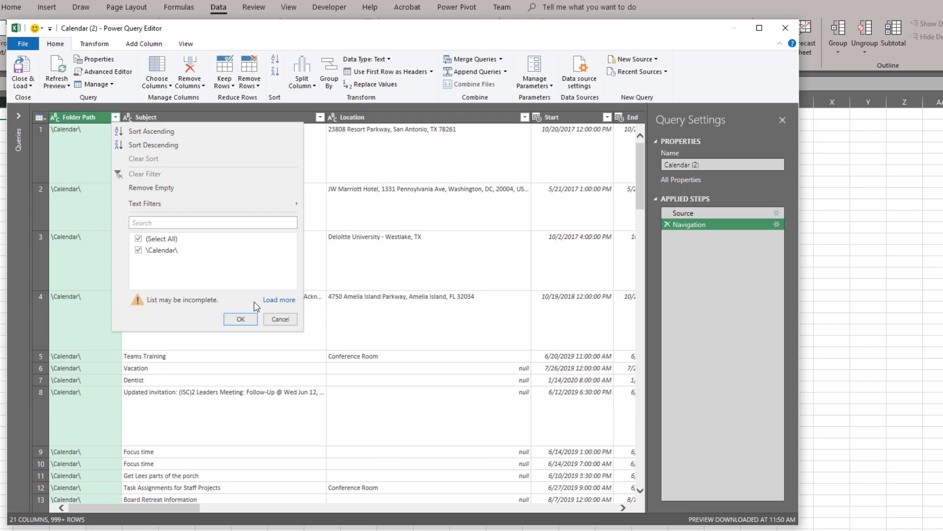
{"action": "left_click", "coordinate": [278, 299]}
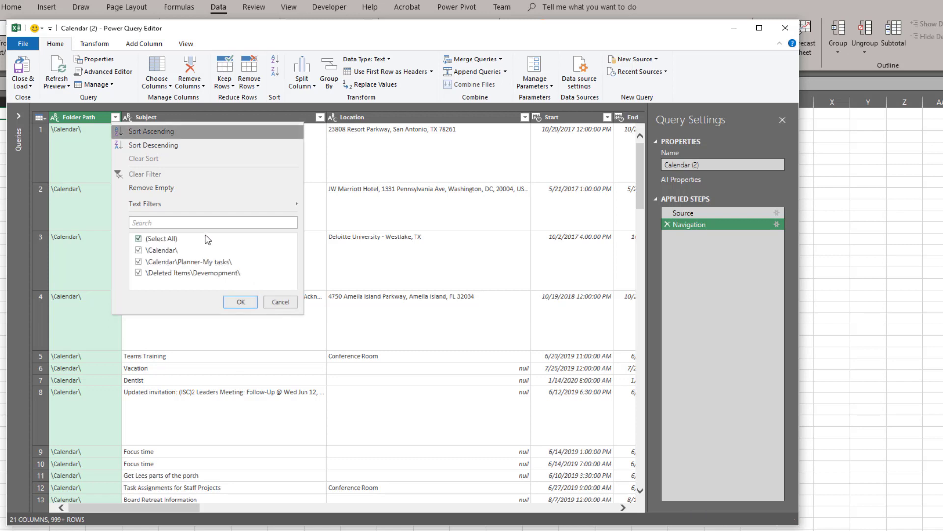
{"action": "left_click", "coordinate": [138, 272]}
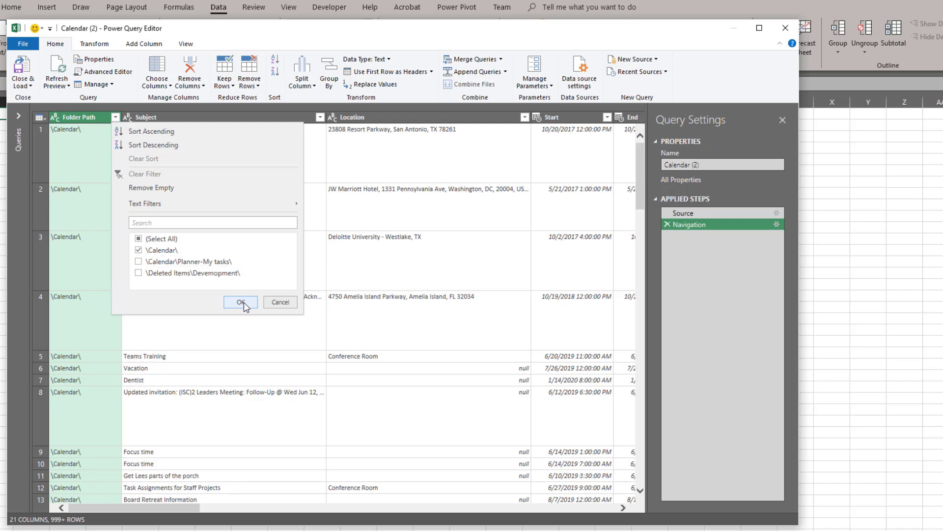
{"action": "left_click", "coordinate": [239, 302]}
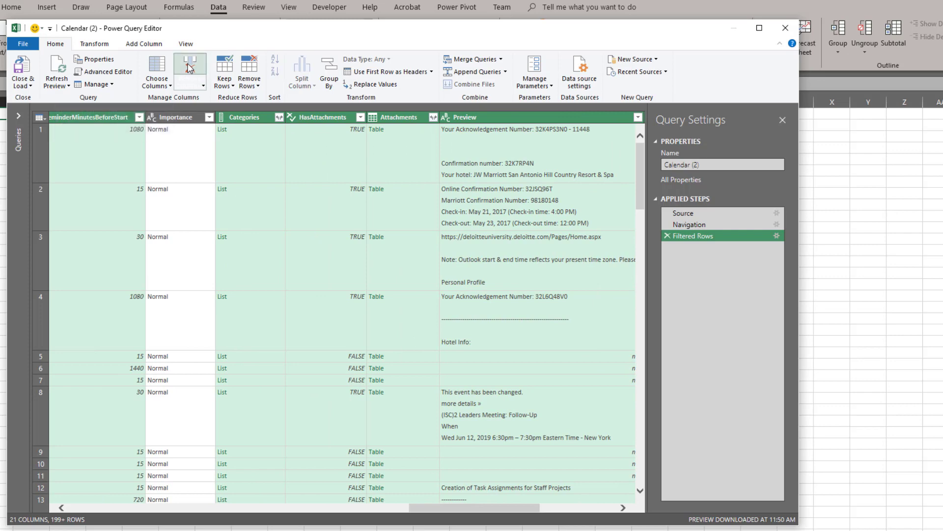
Step: Remove all columns except Subject, Start, End, LegacyFreeBusyStatus and Importance
{"action": "left_click", "coordinate": [189, 69]}
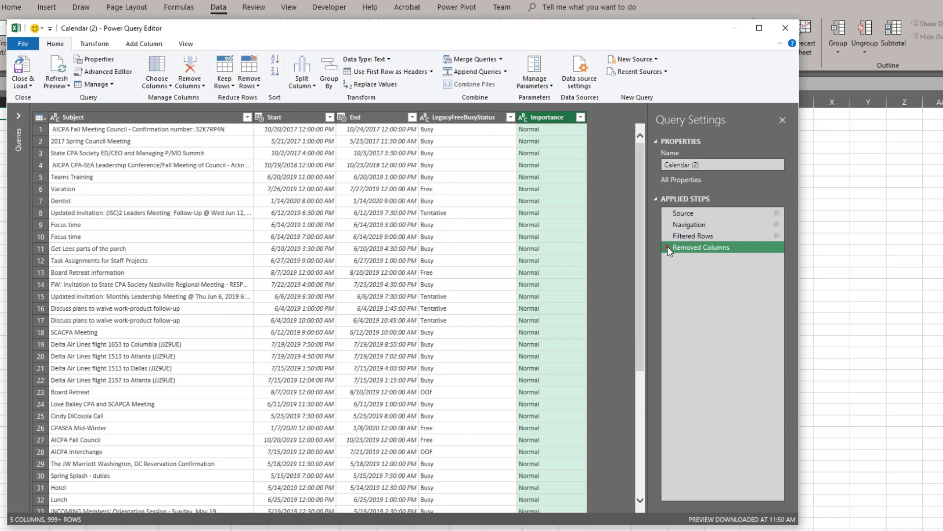
{"action": "mouse_move", "coordinate": [229, 460]}
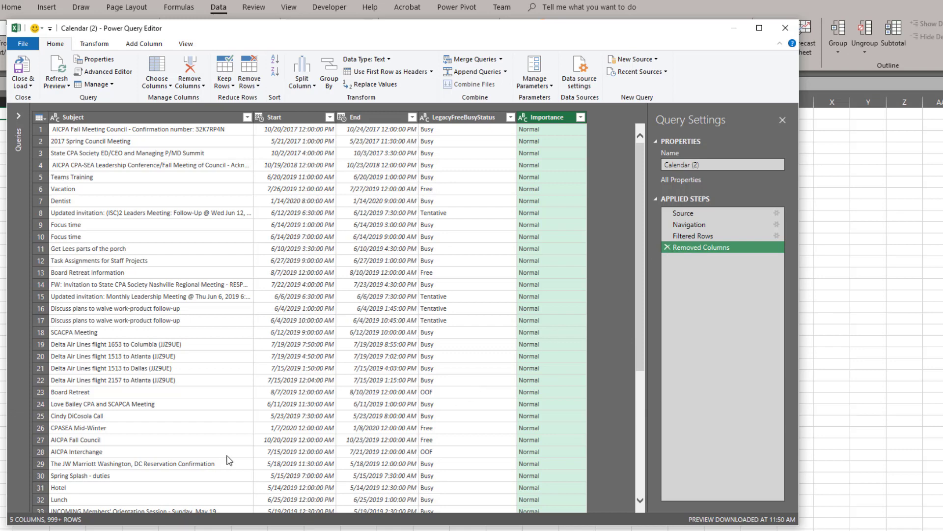
{"action": "mouse_move", "coordinate": [480, 260]}
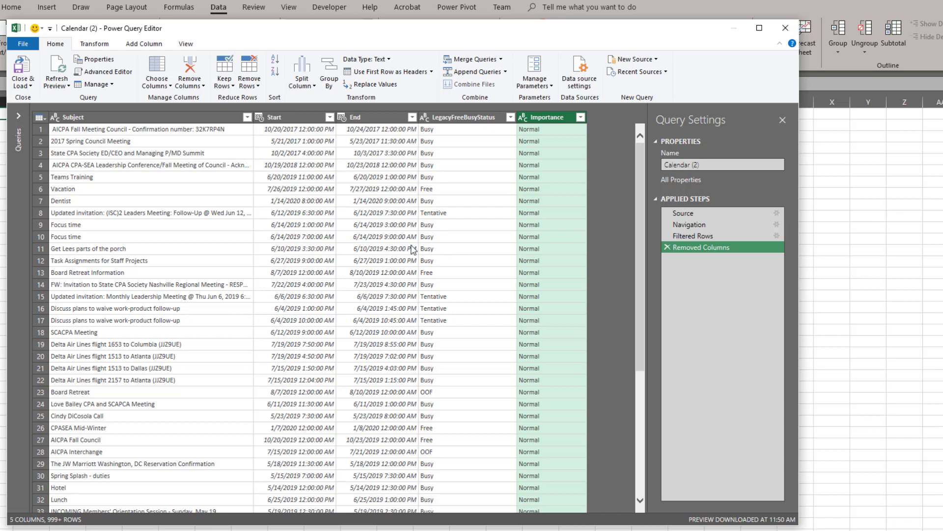
{"action": "mouse_move", "coordinate": [514, 125]}
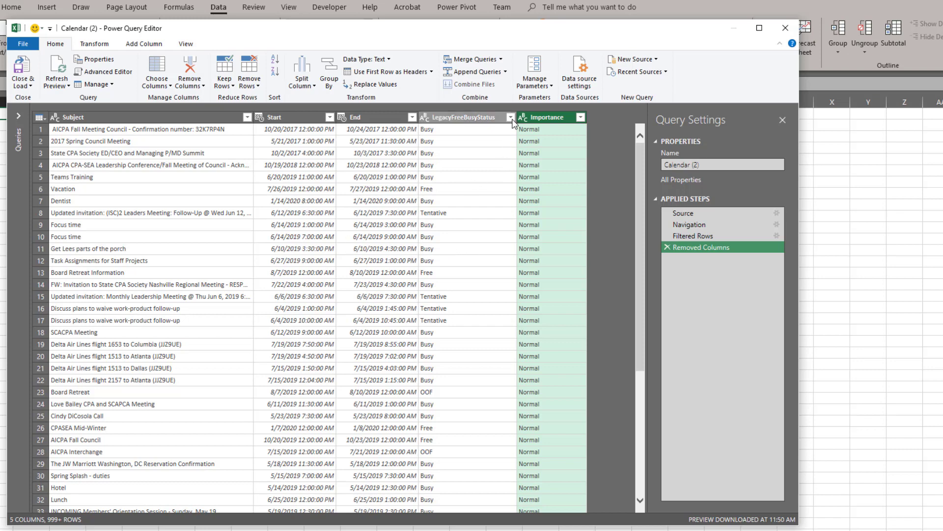
Step: Filter LegacyFreeBusyStatus to drop appointments marked Free
{"action": "left_click", "coordinate": [511, 117]}
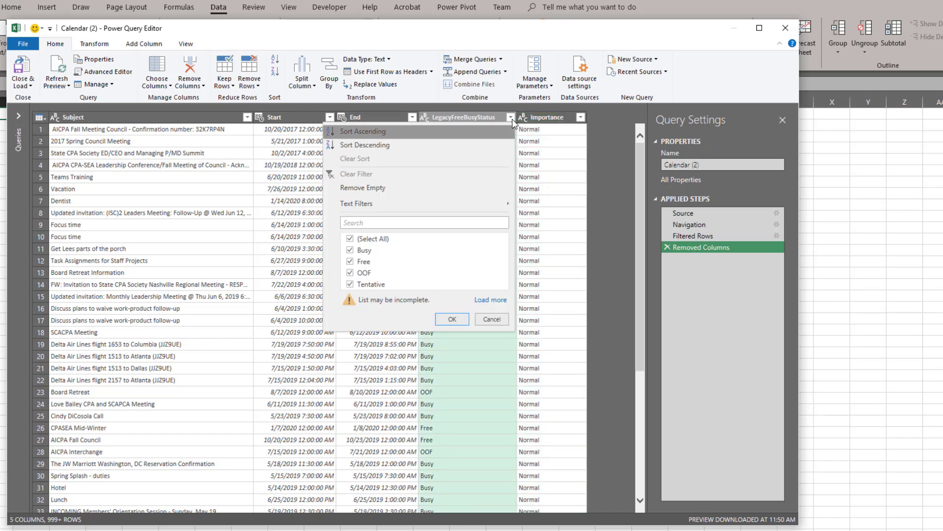
{"action": "left_click", "coordinate": [350, 262]}
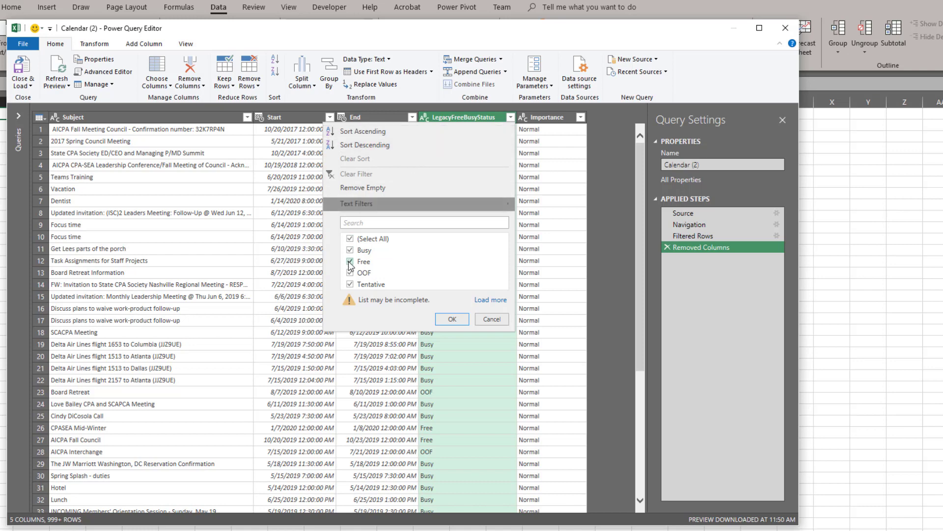
{"action": "left_click", "coordinate": [350, 261]}
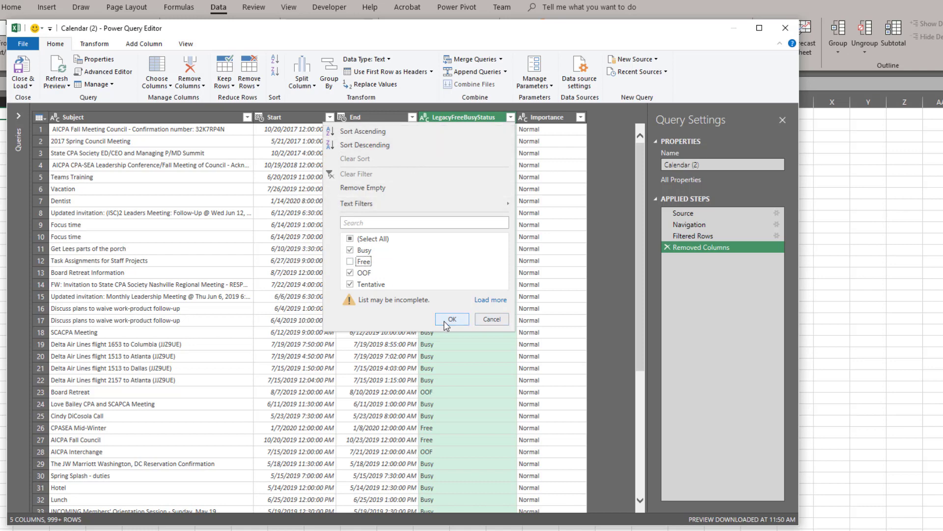
{"action": "left_click", "coordinate": [451, 319]}
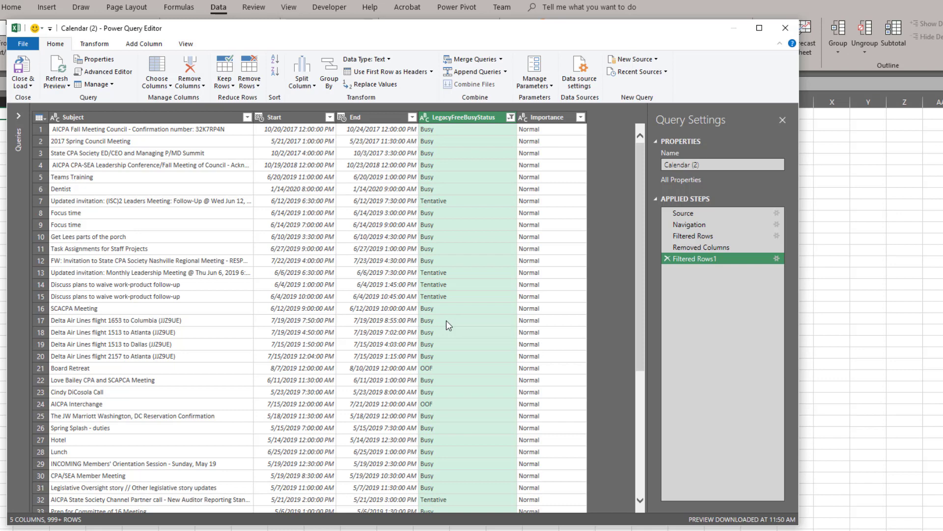
{"action": "mouse_move", "coordinate": [365, 65]}
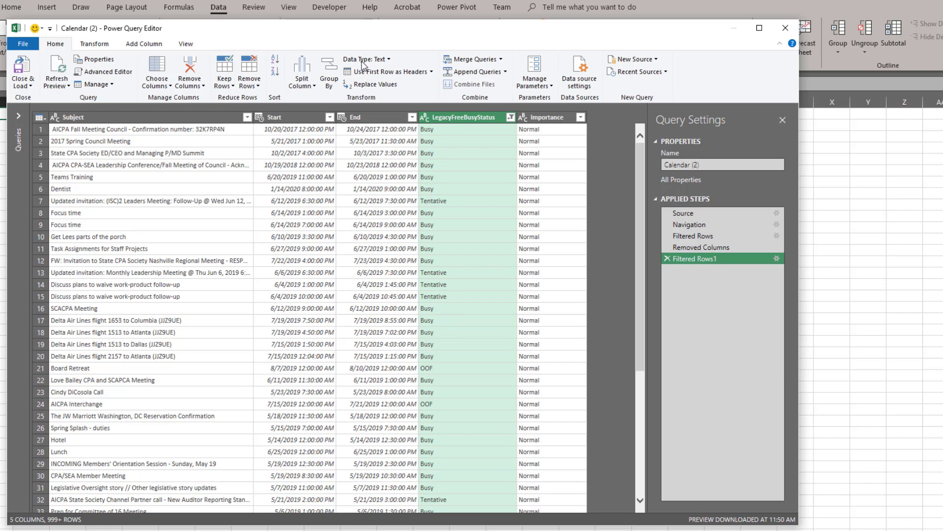
{"action": "mouse_move", "coordinate": [348, 182]}
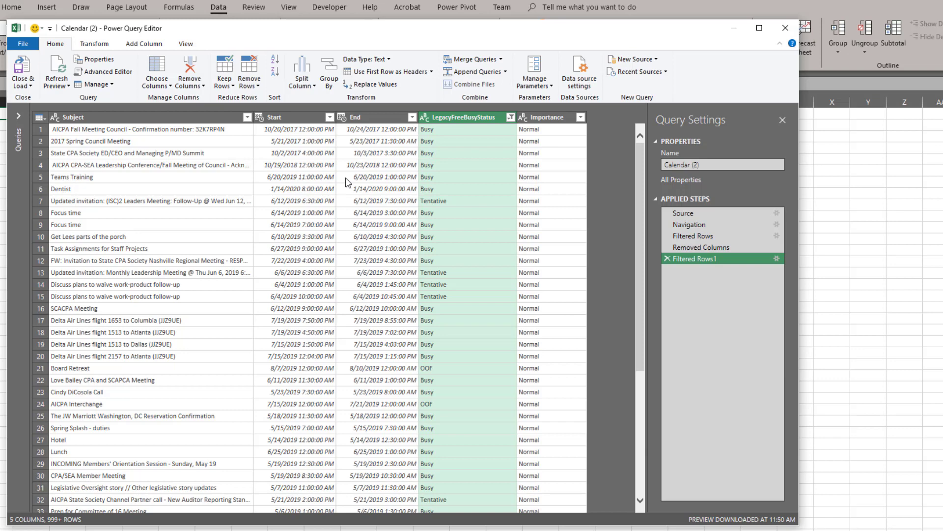
Step: Duplicate the Start column and split the copy at every slash
{"action": "left_click", "coordinate": [295, 117]}
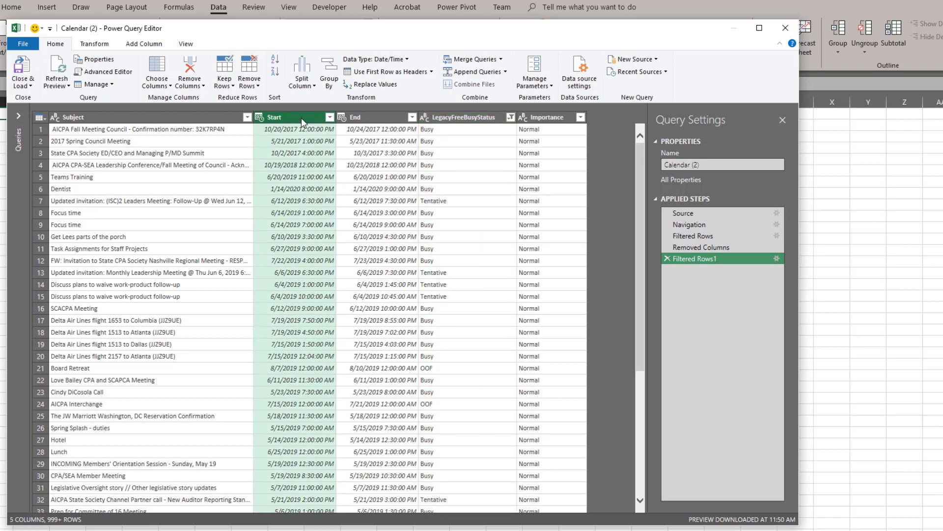
{"action": "right_click", "coordinate": [300, 119]}
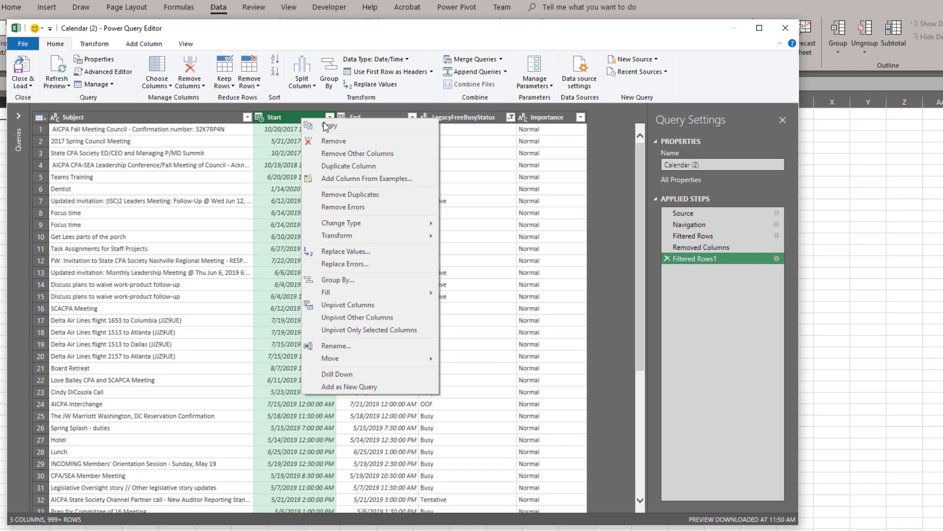
{"action": "left_click", "coordinate": [348, 165]}
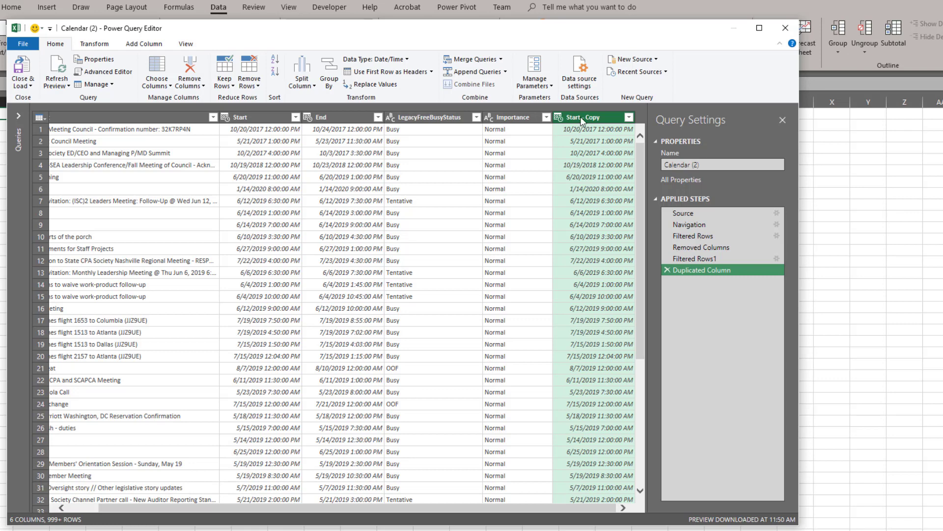
{"action": "mouse_move", "coordinate": [302, 68]}
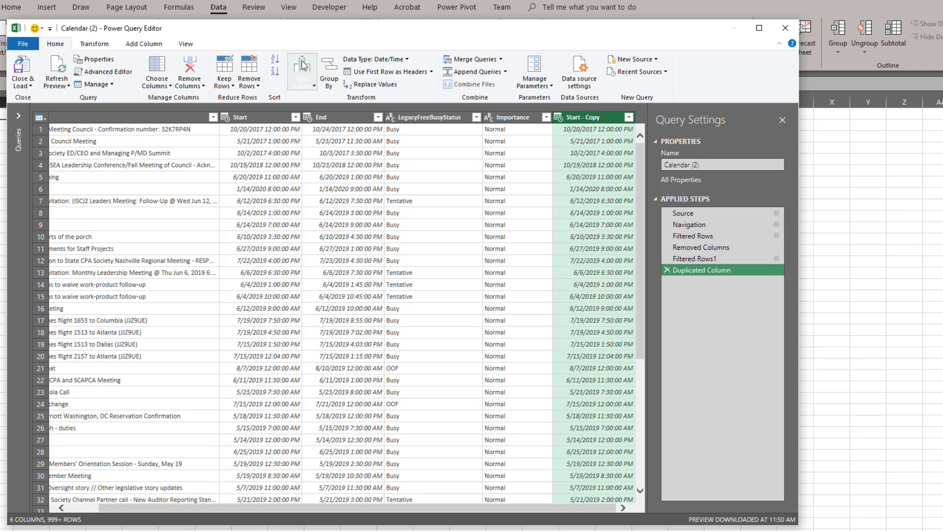
{"action": "left_click", "coordinate": [302, 70]}
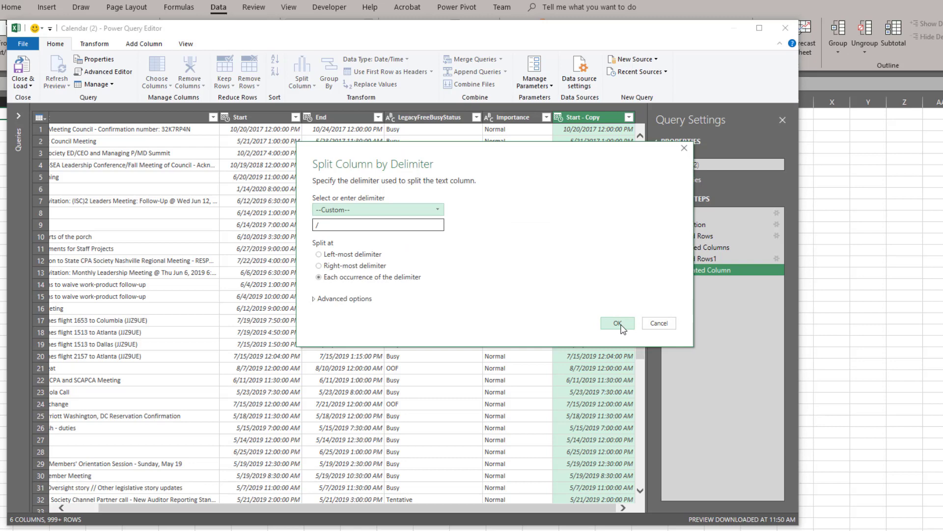
{"action": "left_click", "coordinate": [617, 323]}
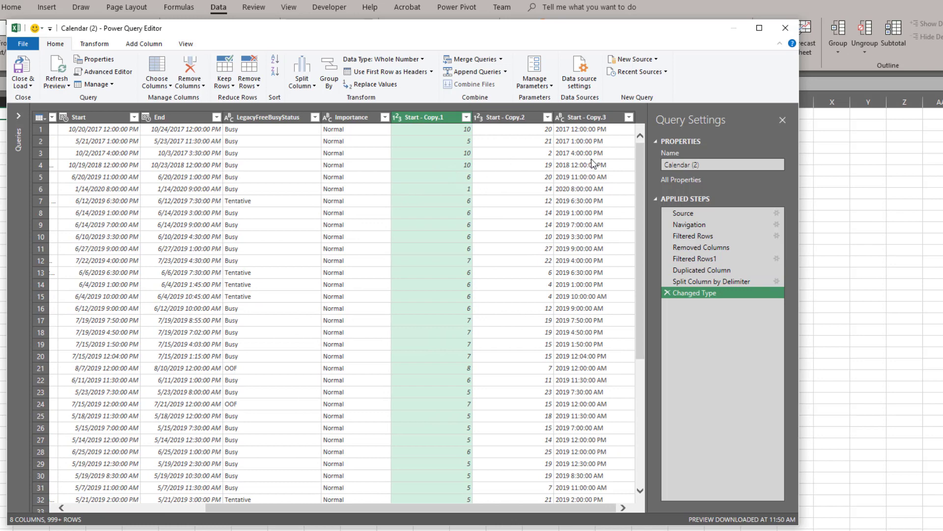
Step: Rename the first split-off column to Month
{"action": "right_click", "coordinate": [422, 117]}
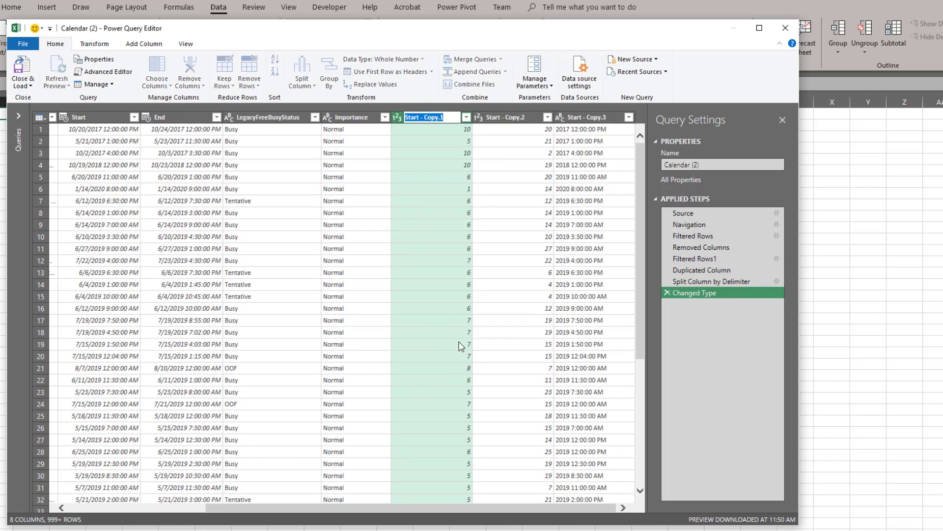
{"action": "type", "text": "Month"}
{"action": "left_click", "coordinate": [512, 117]}
{"action": "type", "text": "Day"}
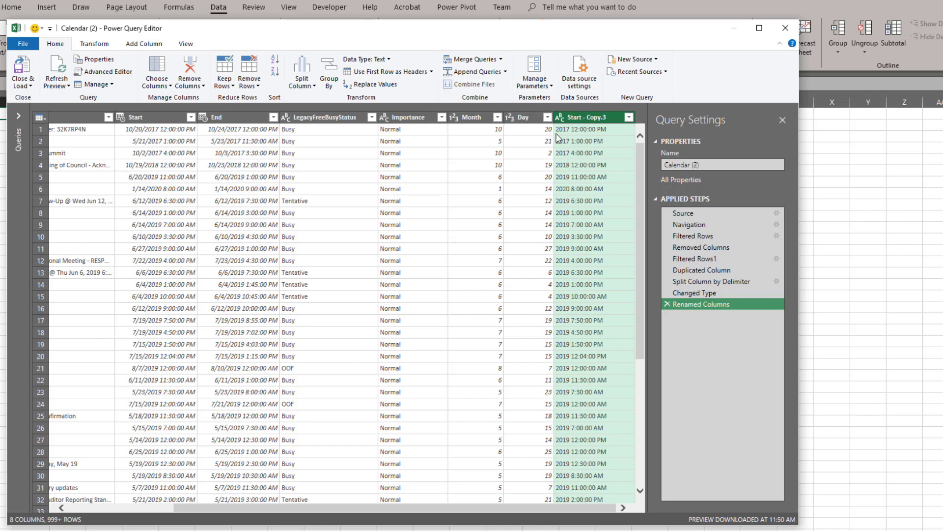
Step: Split the year-and-time column at its first space only
{"action": "left_click", "coordinate": [302, 71]}
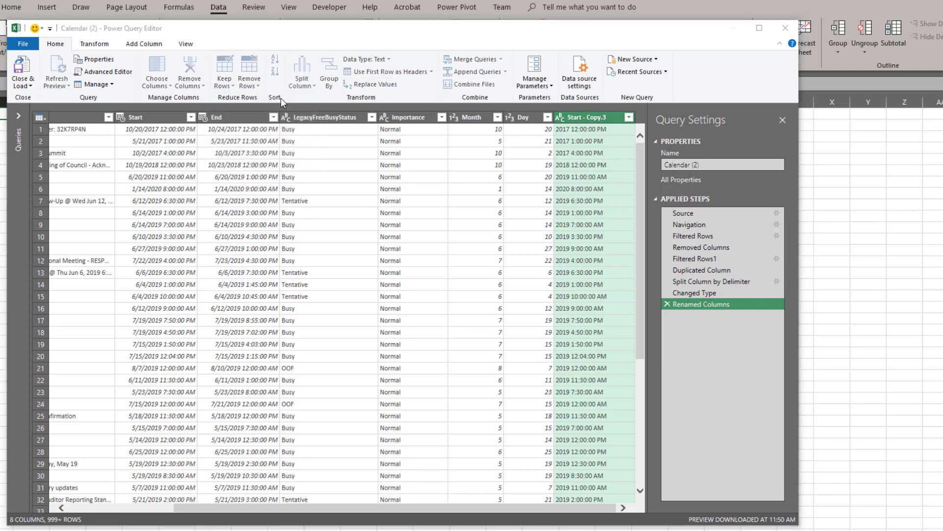
{"action": "left_click", "coordinate": [299, 71]}
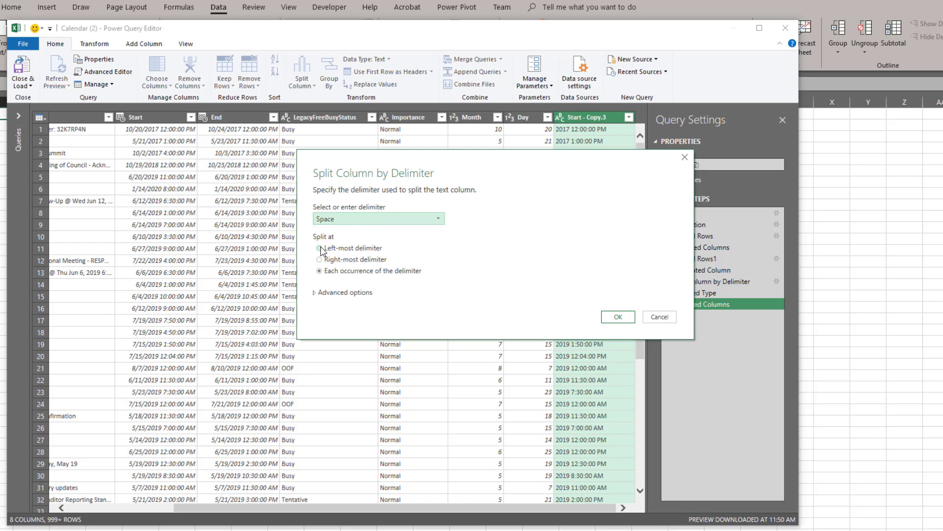
{"action": "left_click", "coordinate": [616, 317]}
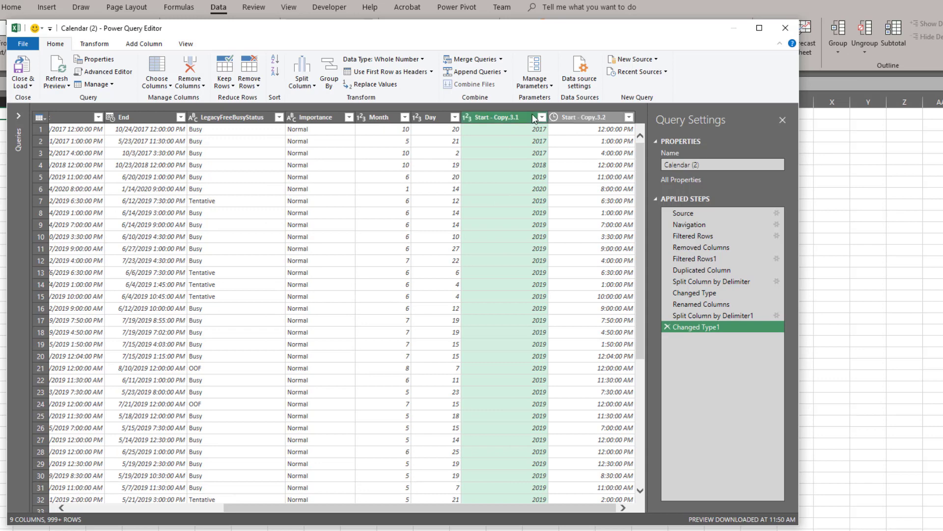
Step: Rename the split-off time column to Time
{"action": "right_click", "coordinate": [495, 117]}
{"action": "type", "text": "Year"}
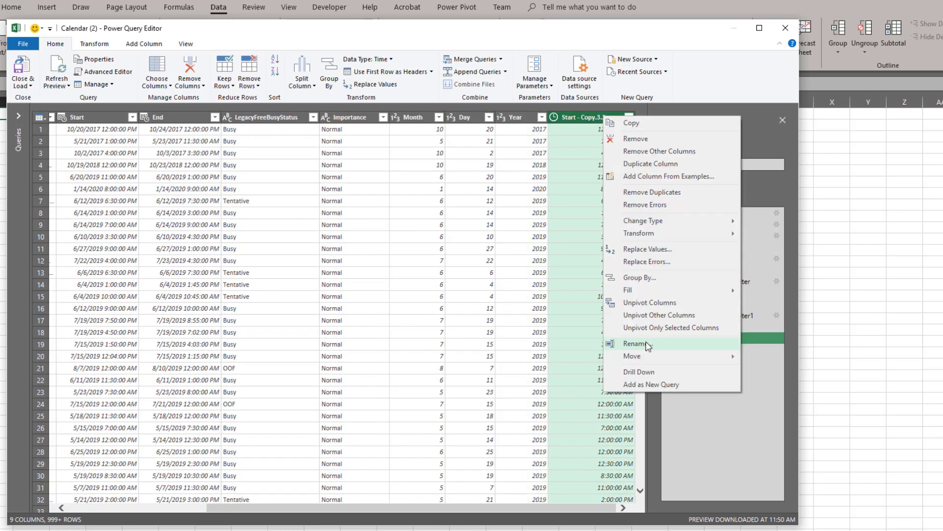
{"action": "left_click", "coordinate": [636, 343]}
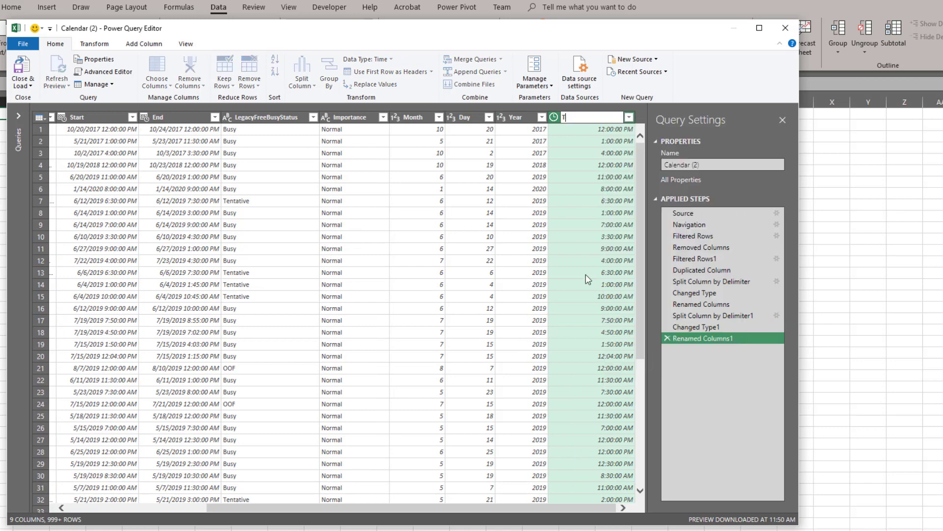
{"action": "key", "text": "Backspace"}
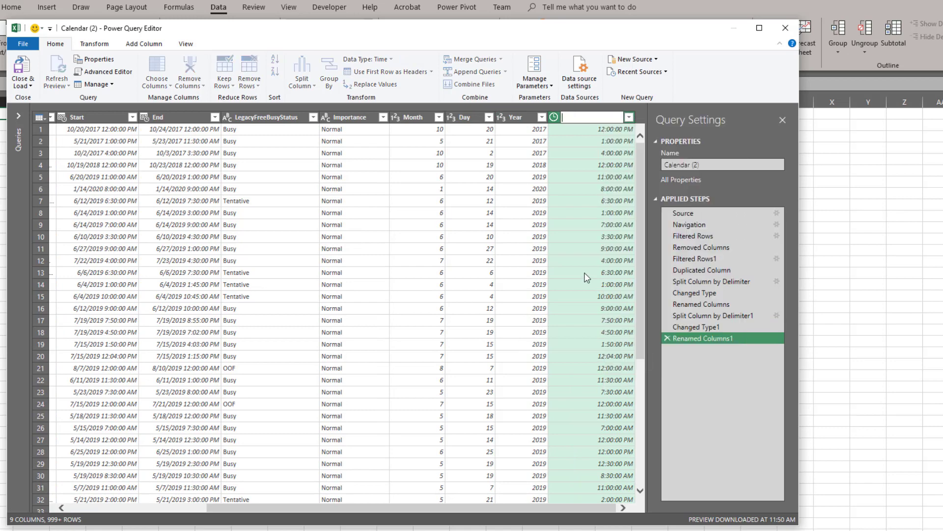
{"action": "type", "text": "Time"}
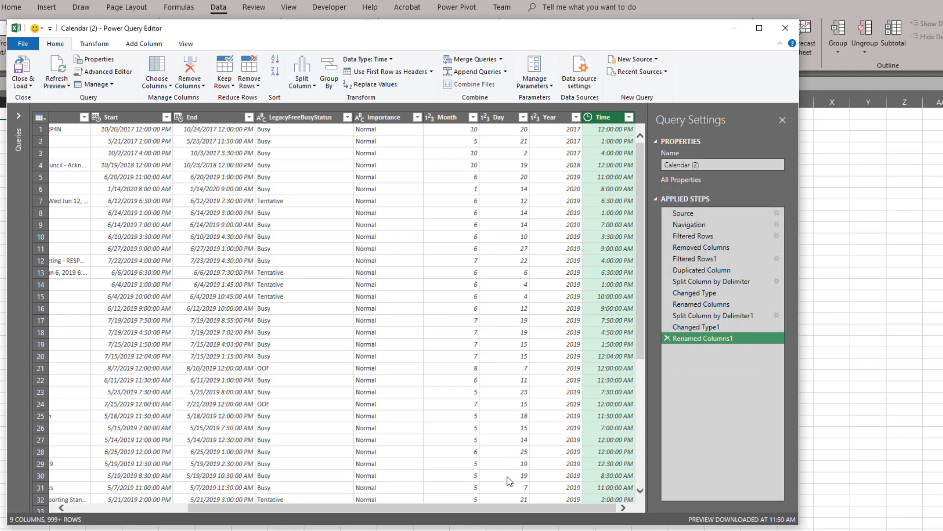
{"action": "scroll", "scroll_direction": "left", "scroll_amount": 3}
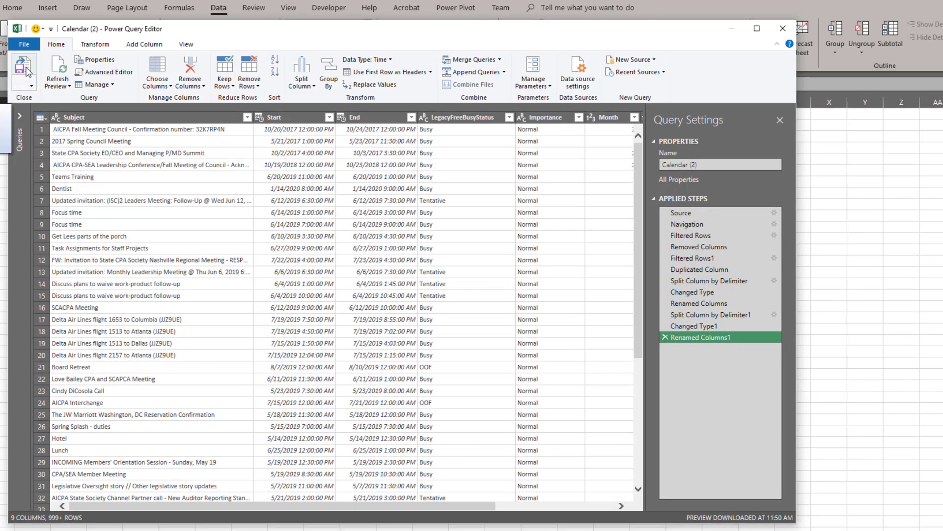
Step: Close & Load the query to the worksheet, then delete the connection-only Calendar query
{"action": "left_click", "coordinate": [22, 69]}
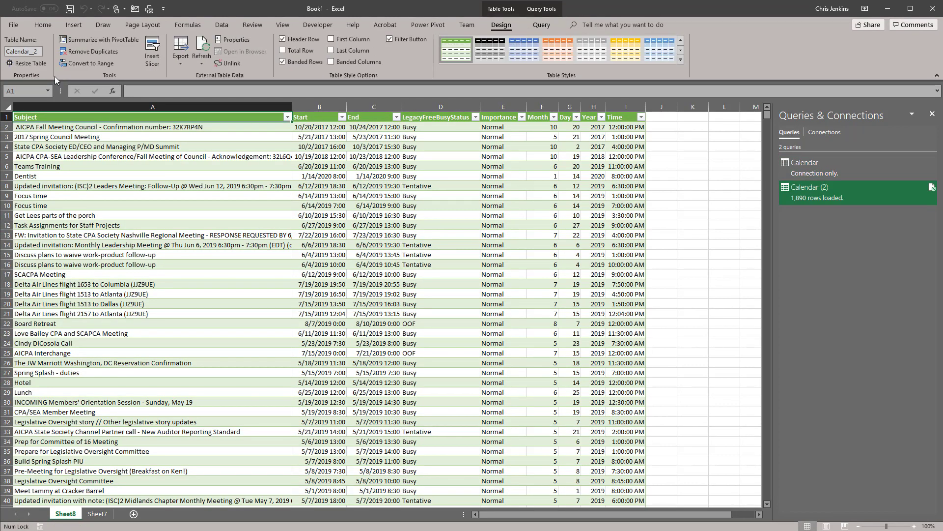
{"action": "mouse_move", "coordinate": [208, 333]}
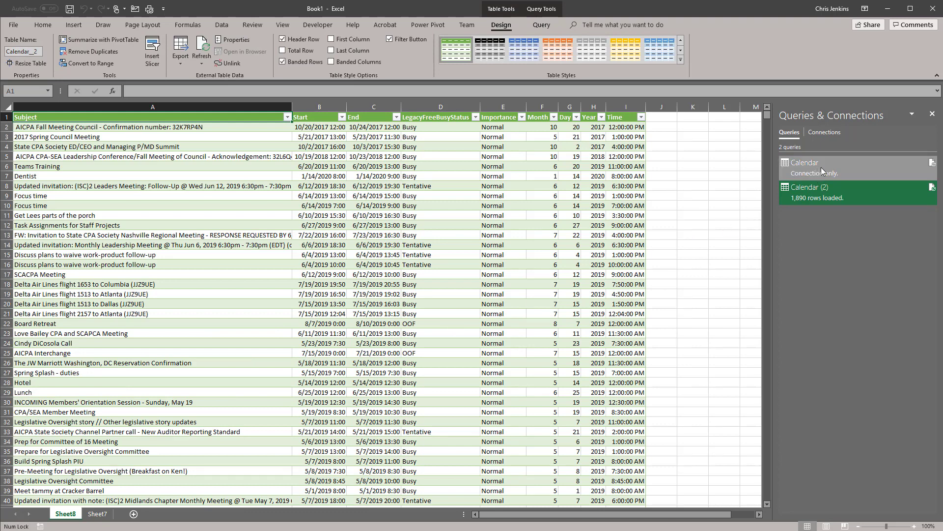
{"action": "right_click", "coordinate": [804, 162]}
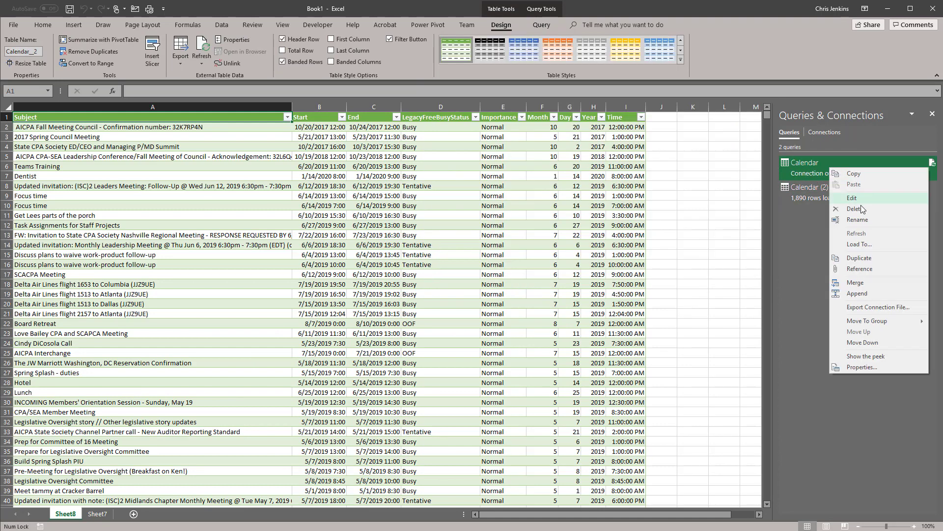
{"action": "left_click", "coordinate": [854, 208]}
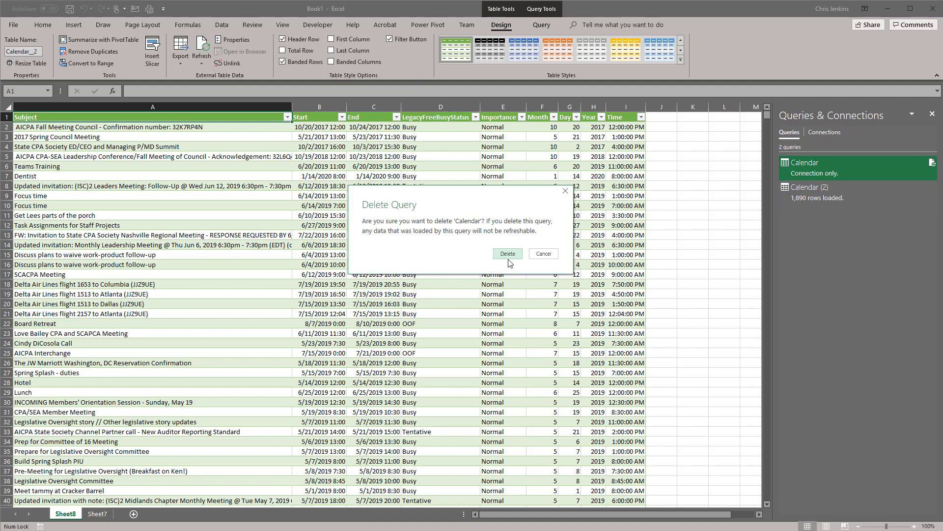
{"action": "left_click", "coordinate": [507, 253]}
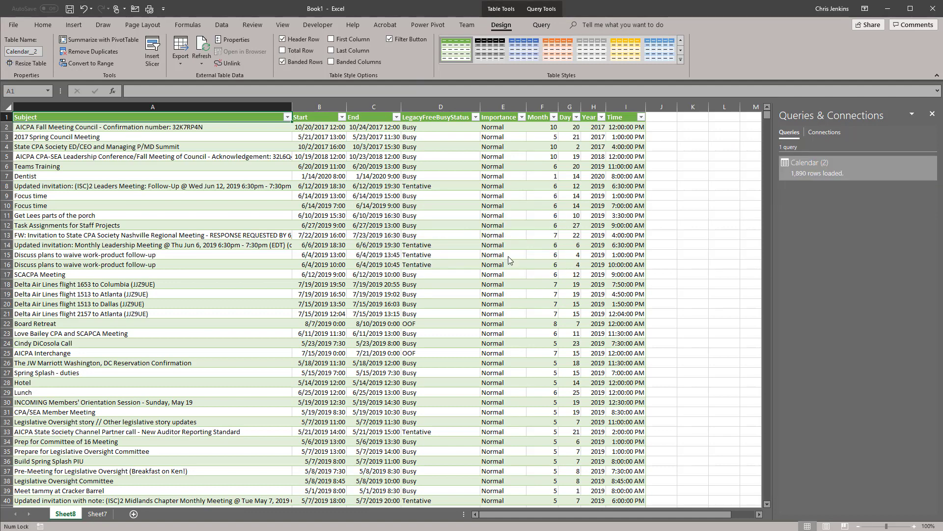
Step: Preview the remaining Calendar (2) query and close the preview
{"action": "left_click", "coordinate": [812, 165]}
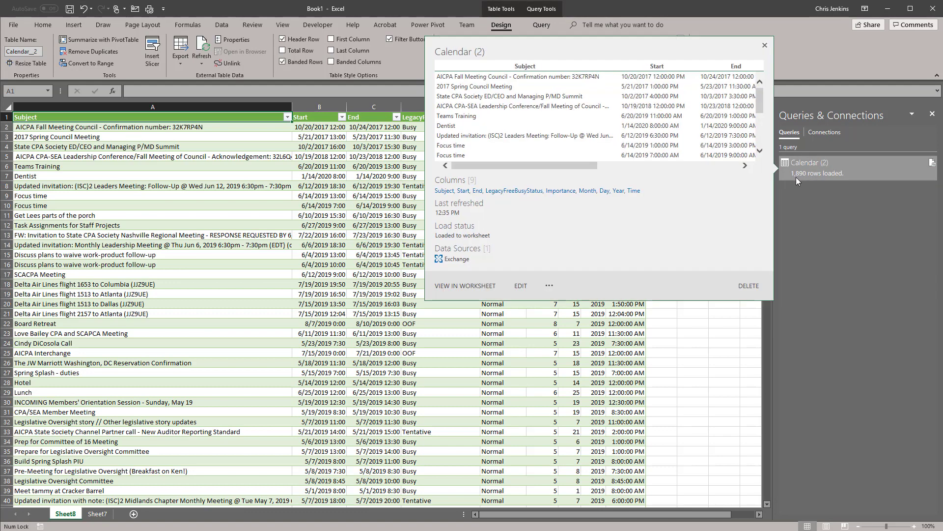
{"action": "mouse_move", "coordinate": [821, 184]}
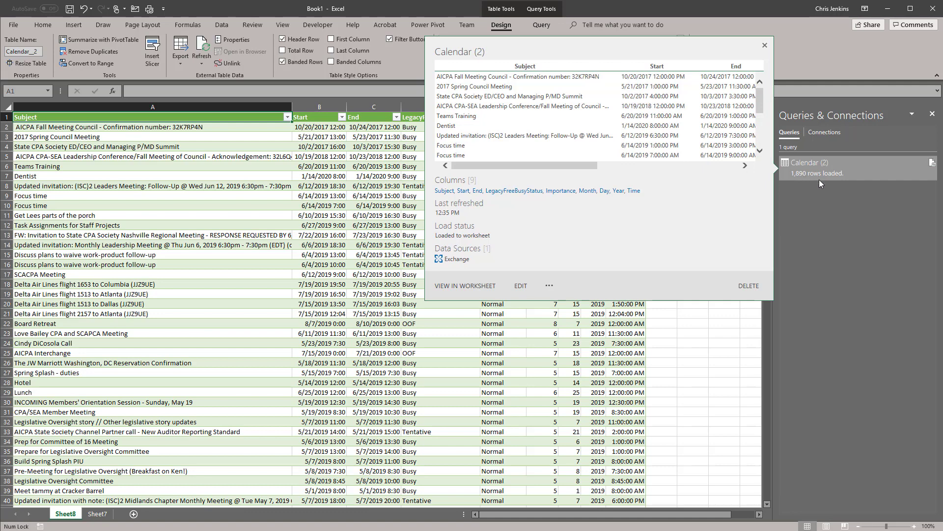
{"action": "left_click", "coordinate": [765, 45]}
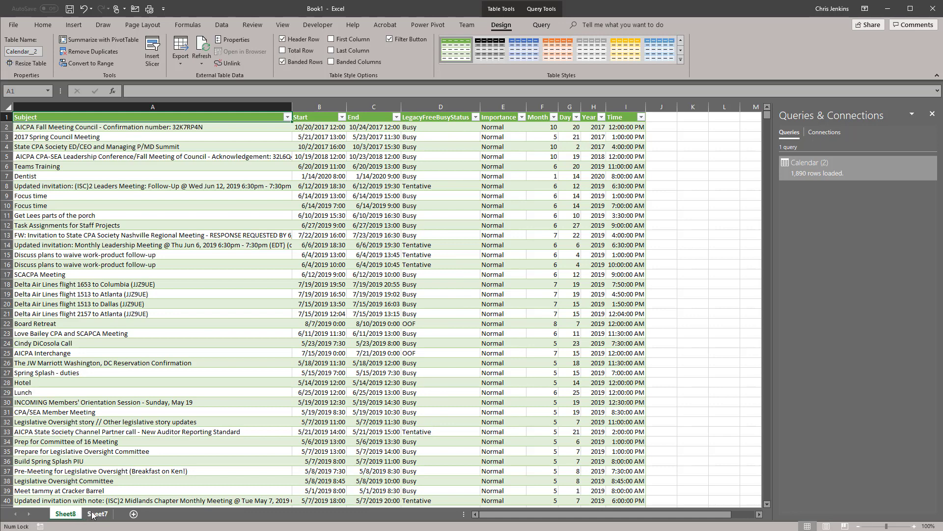
Step: Insert a PivotChart from the Calendar table onto a new worksheet
{"action": "left_click", "coordinate": [65, 513]}
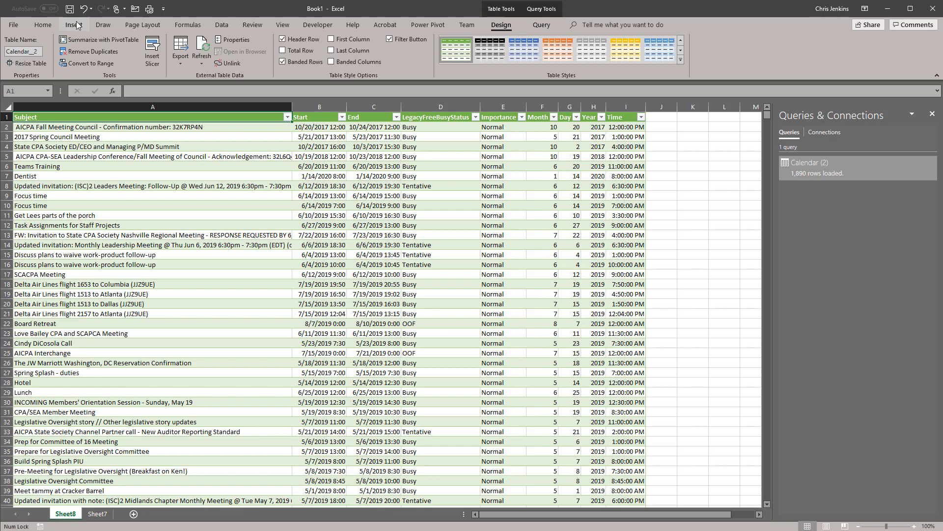
{"action": "left_click", "coordinate": [74, 24]}
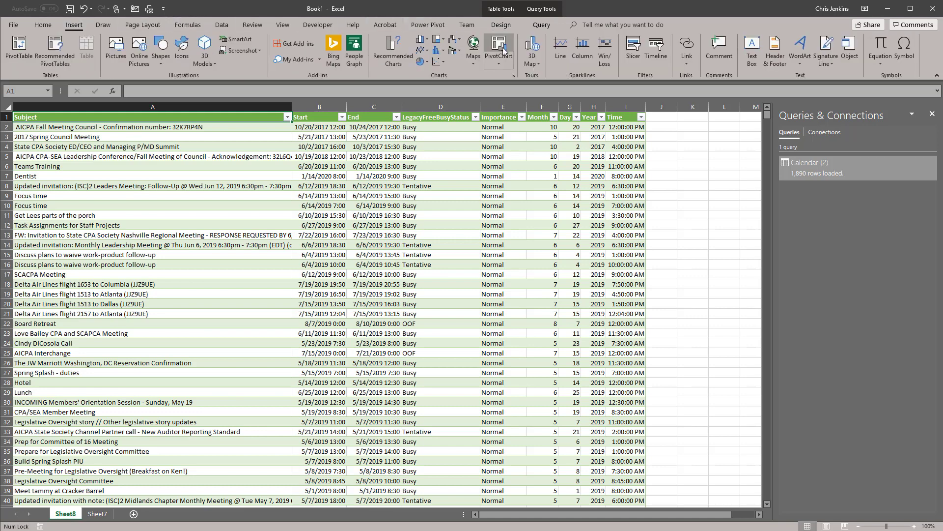
{"action": "left_click", "coordinate": [497, 50]}
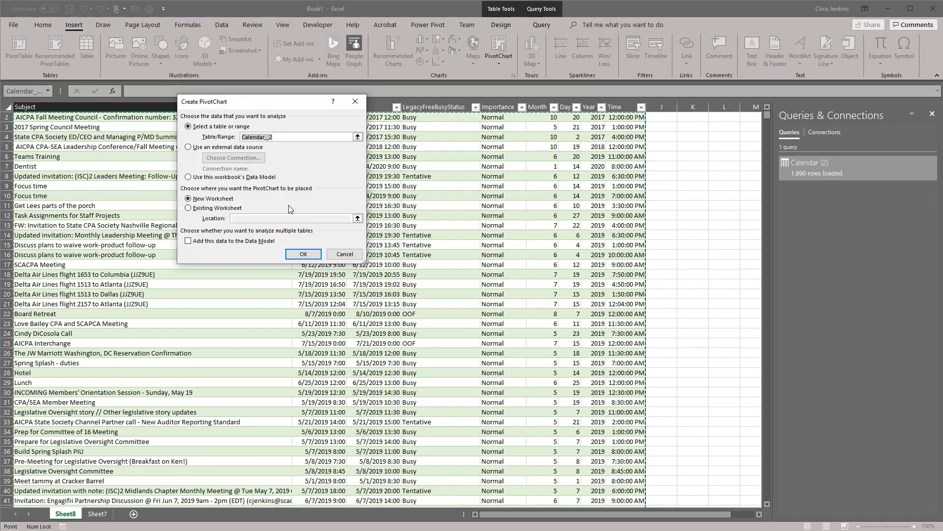
{"action": "left_click", "coordinate": [304, 253]}
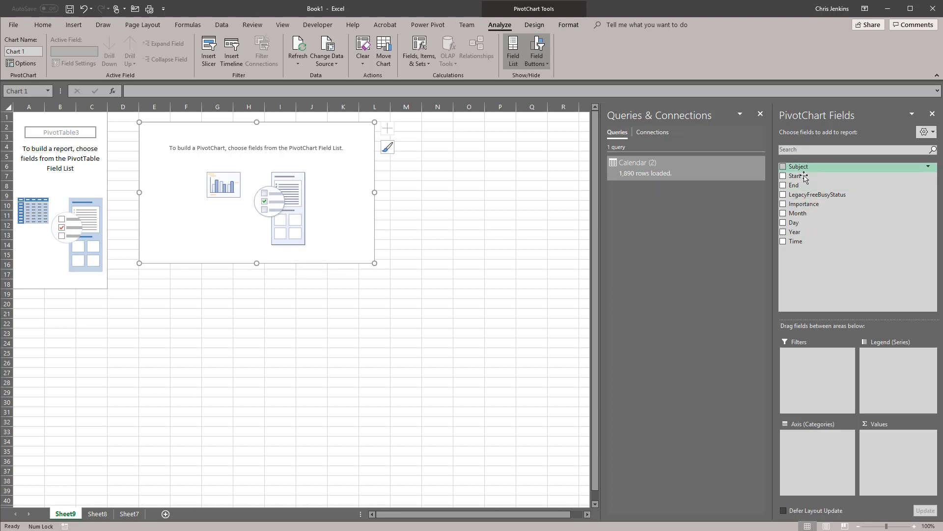
Step: Put Year on the axis and Count of Subject in the values
{"action": "left_click_drag", "start_coordinate": [794, 232], "coordinate": [811, 392]}
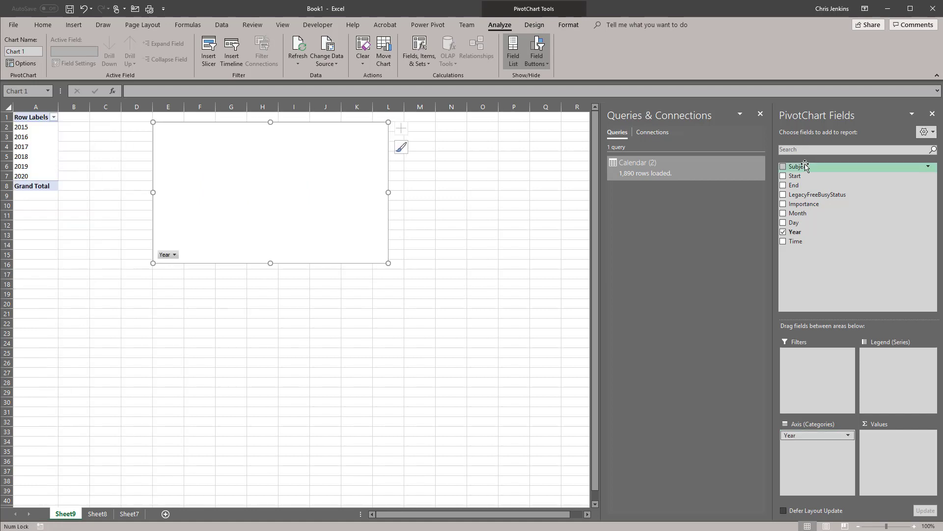
{"action": "left_click", "coordinate": [783, 167]}
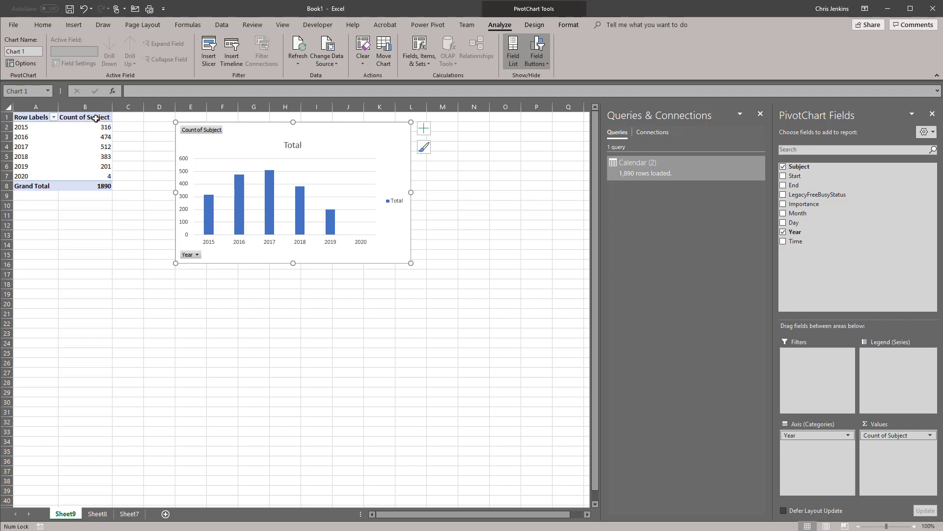
{"action": "mouse_move", "coordinate": [98, 176]}
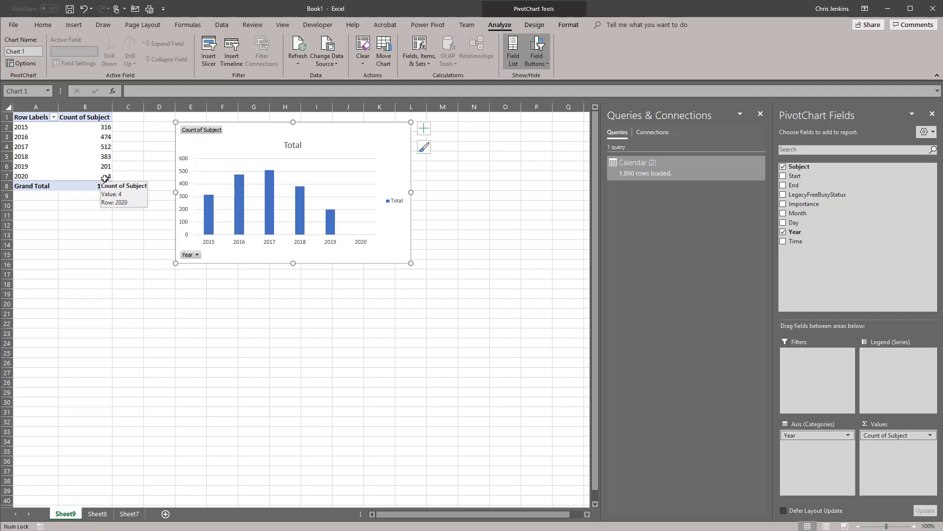
{"action": "mouse_move", "coordinate": [475, 369]}
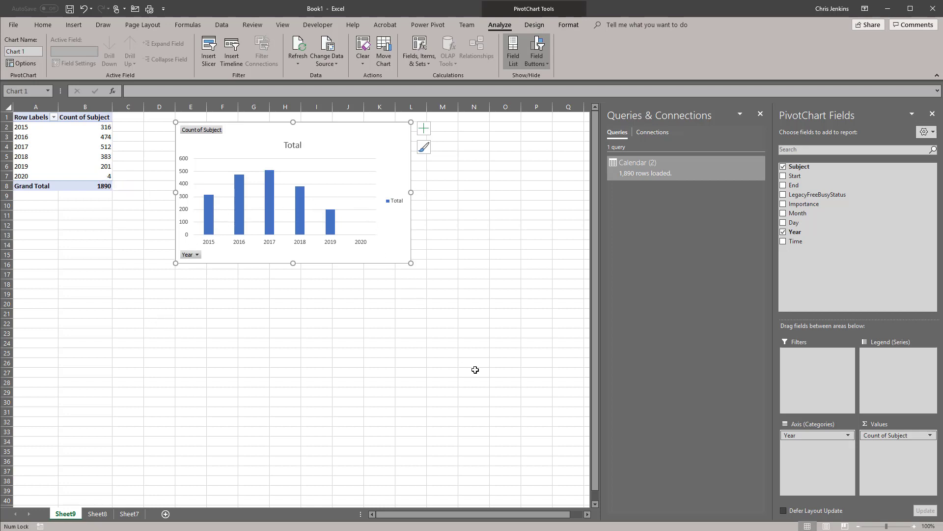
{"action": "mouse_move", "coordinate": [792, 428]}
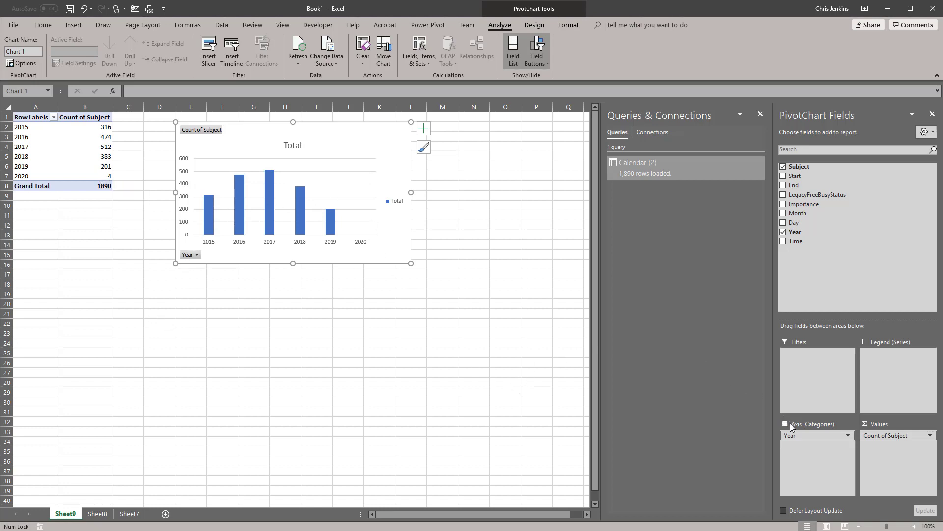
{"action": "mouse_move", "coordinate": [591, 283]}
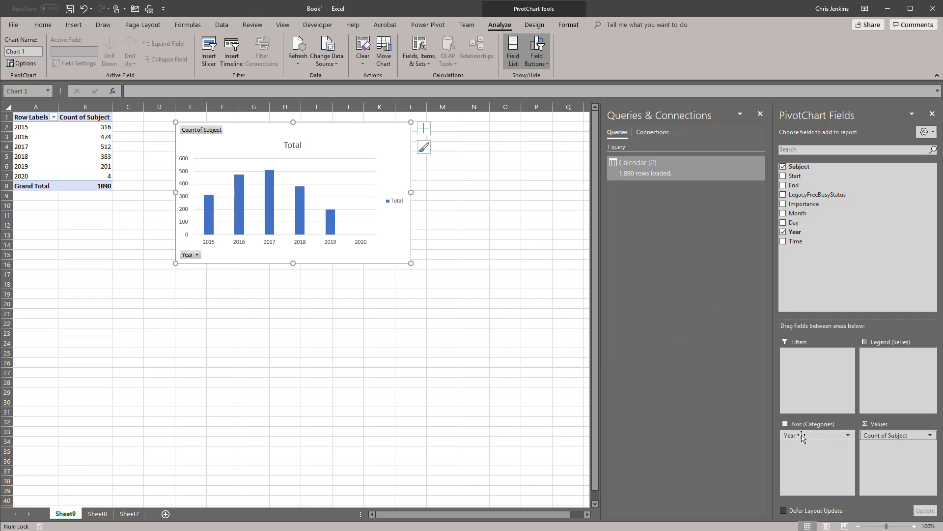
{"action": "mouse_move", "coordinate": [785, 380]}
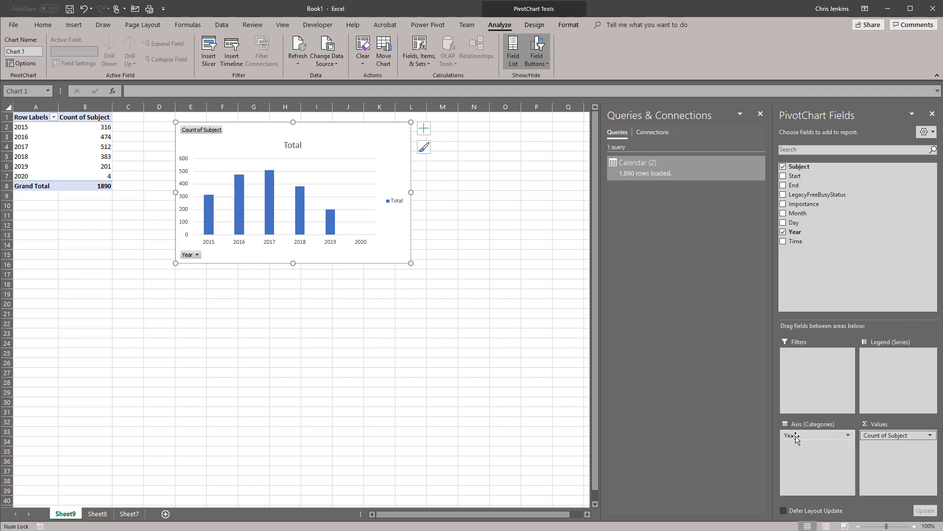
Step: Swap the Year axis field for Month so counts group by months 1–12
{"action": "left_click", "coordinate": [783, 232]}
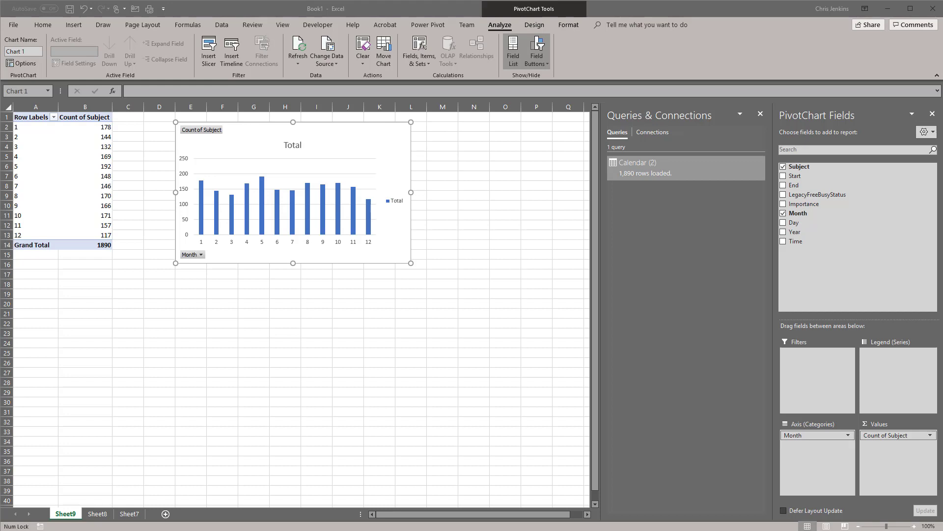
{"action": "mouse_move", "coordinate": [53, 75]}
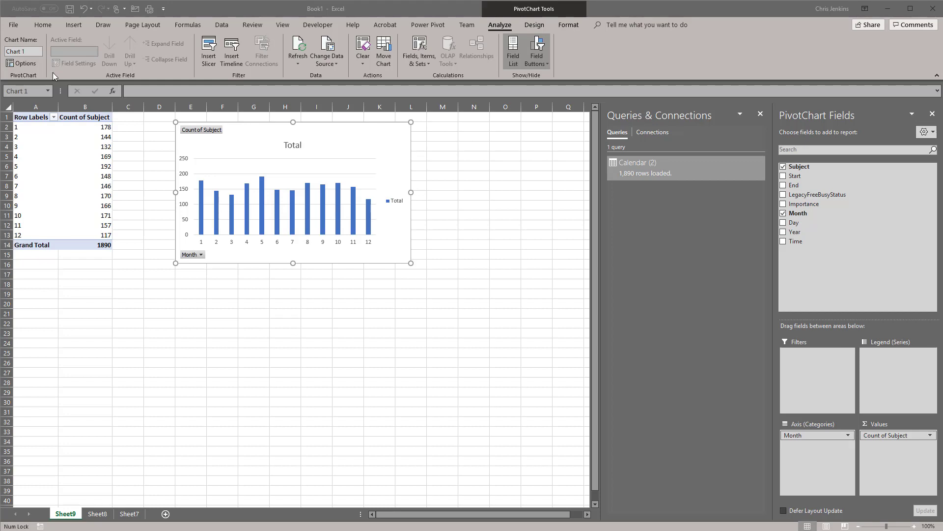
{"action": "mouse_move", "coordinate": [23, 182]}
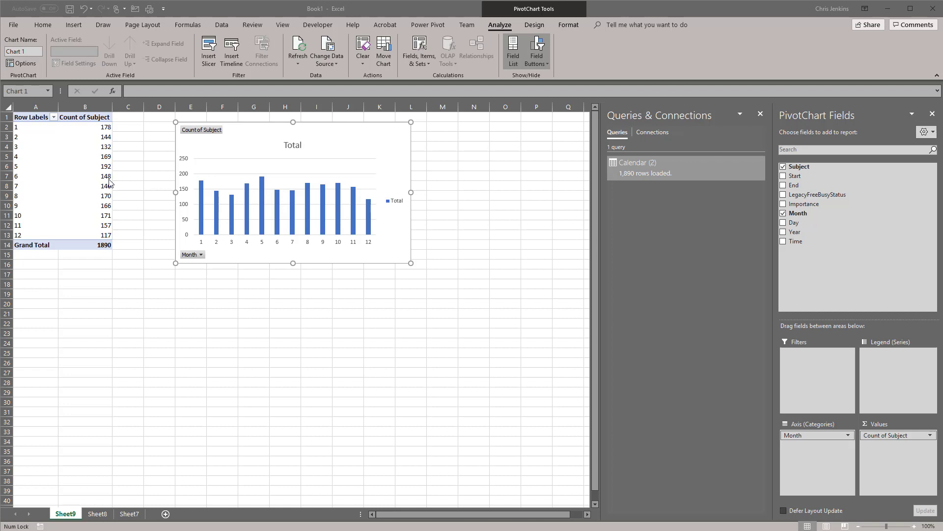
{"action": "mouse_move", "coordinate": [264, 60]}
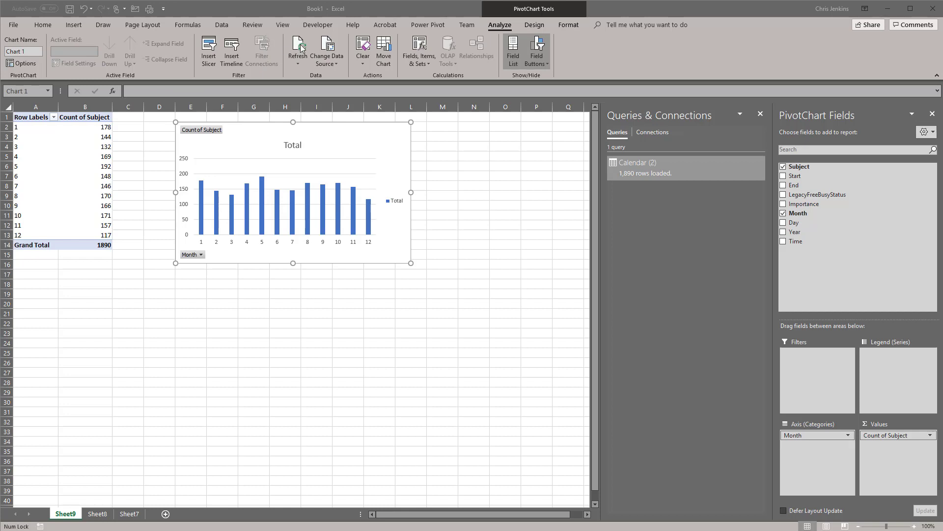
{"action": "mouse_move", "coordinate": [633, 179]}
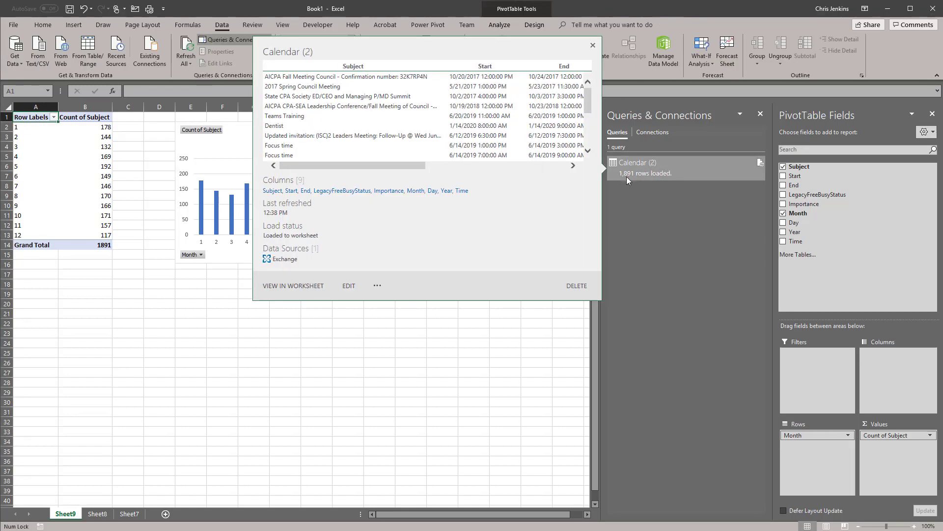
Step: Refresh All the Calendar (2) query and confirm the pivot totals 1,890 with month 6 at 148
{"action": "left_click", "coordinate": [592, 45]}
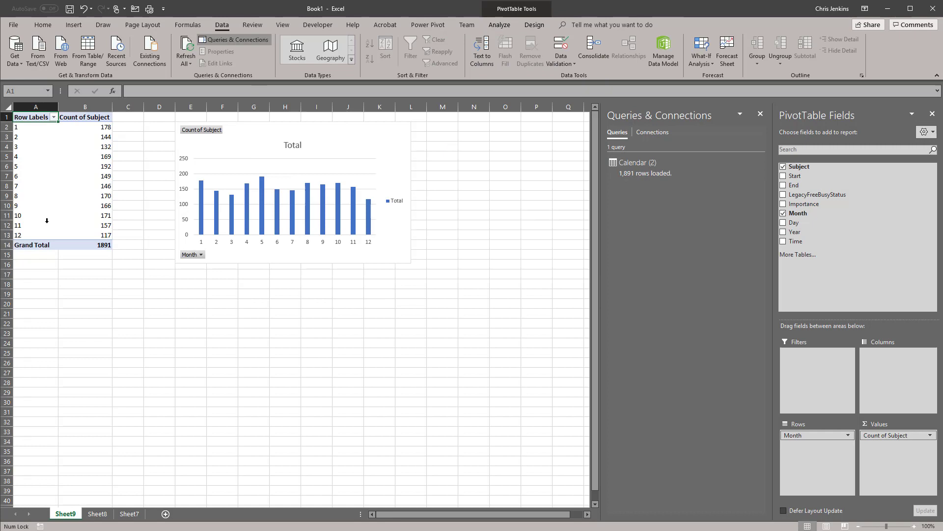
{"action": "left_click", "coordinate": [85, 175]}
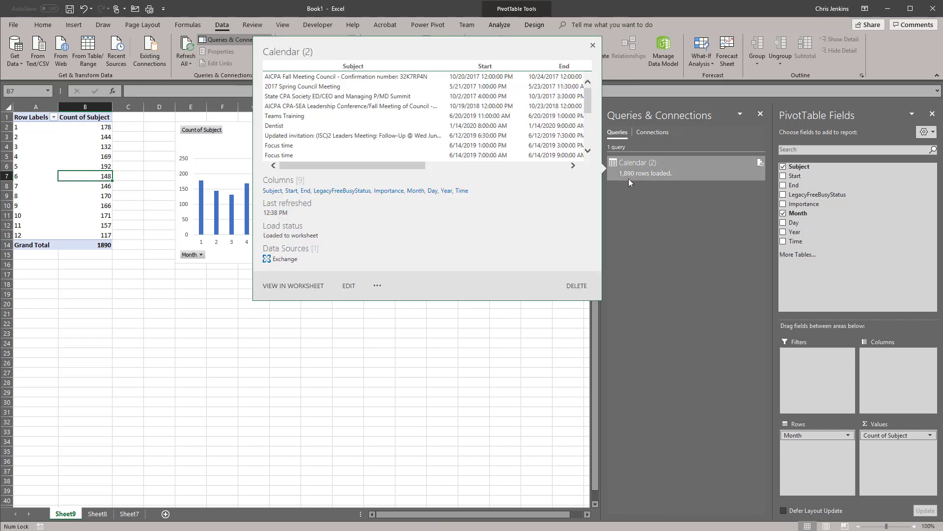
{"action": "left_click", "coordinate": [592, 45]}
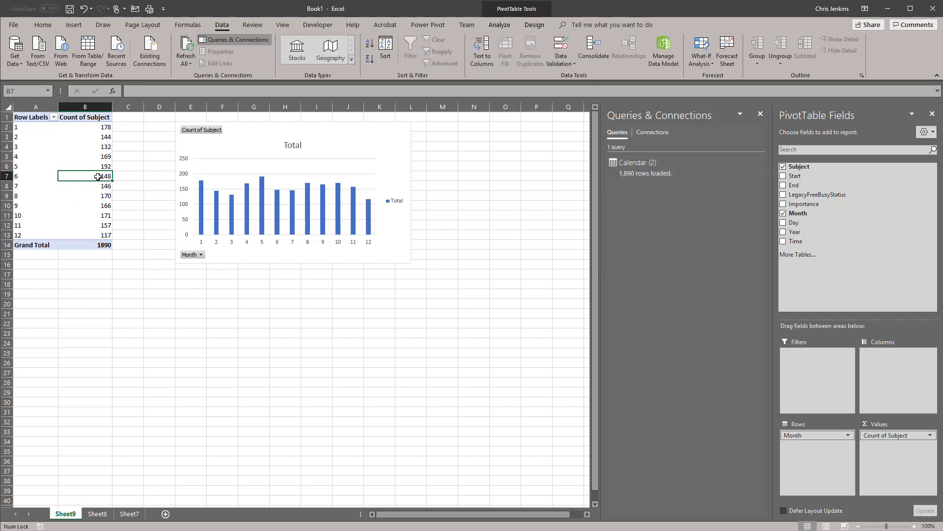